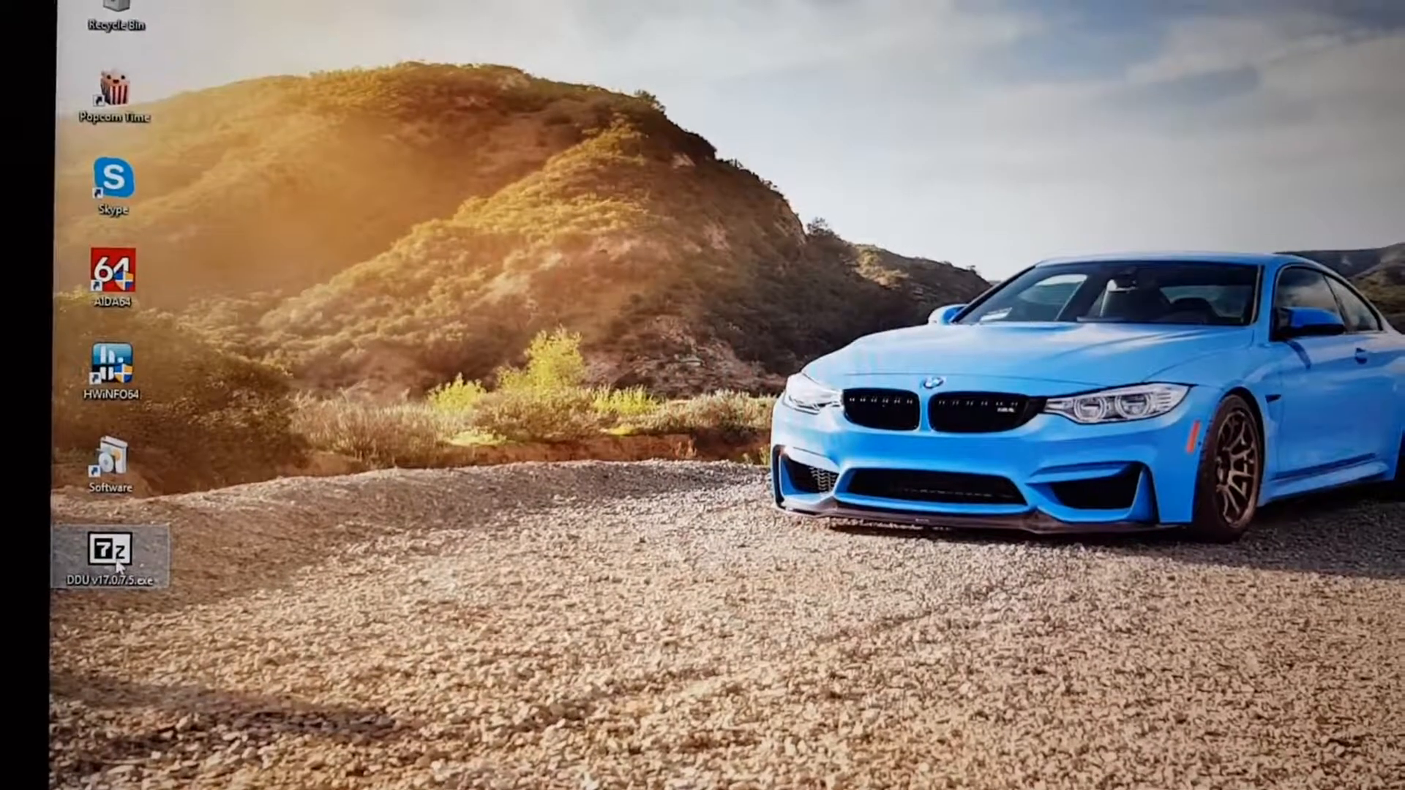
# Step: Extract DDU v17.0.7.5 into folder K and launch Display Driver Uninstaller.exe
pyautogui.rightClick(117, 555)
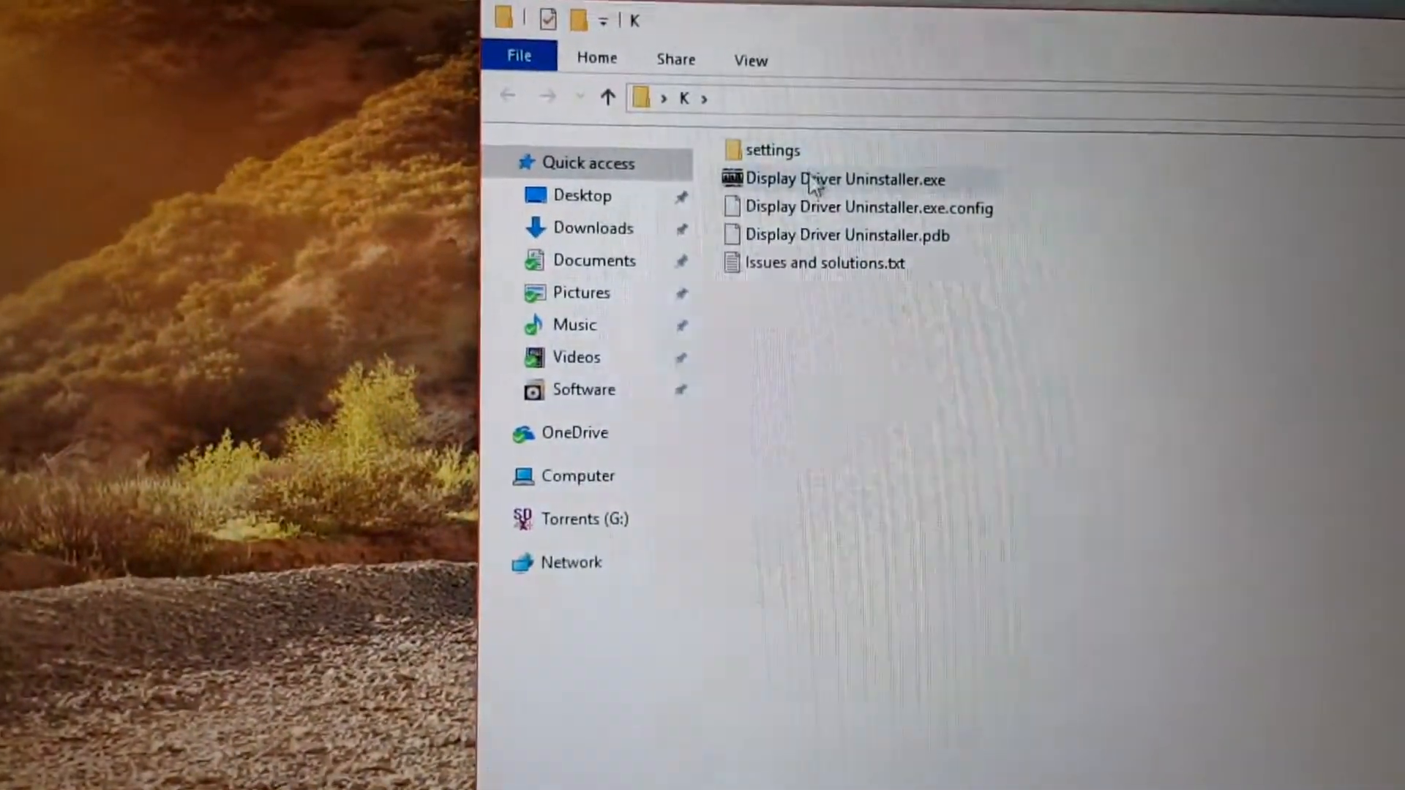
pyautogui.click(835, 179)
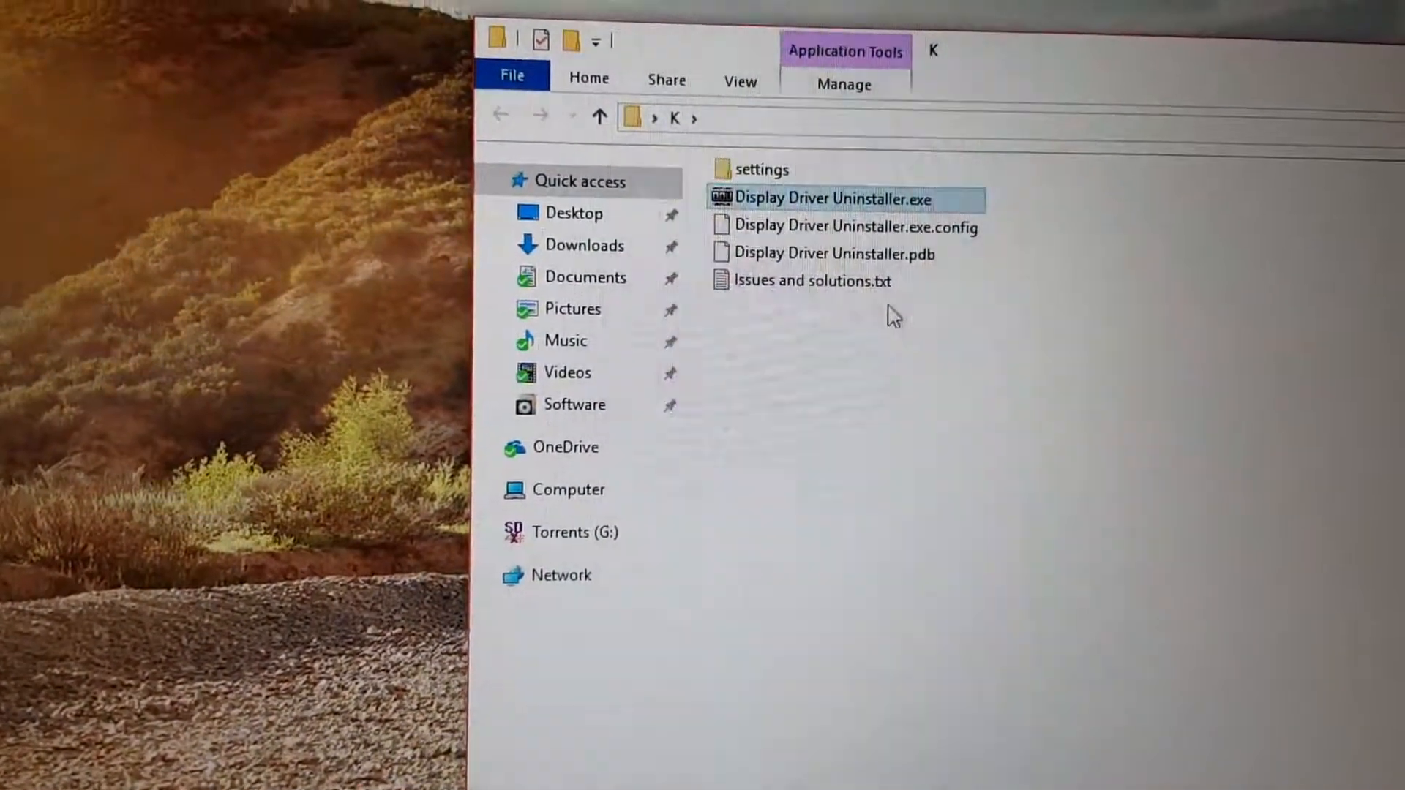
pyautogui.doubleClick(837, 198)
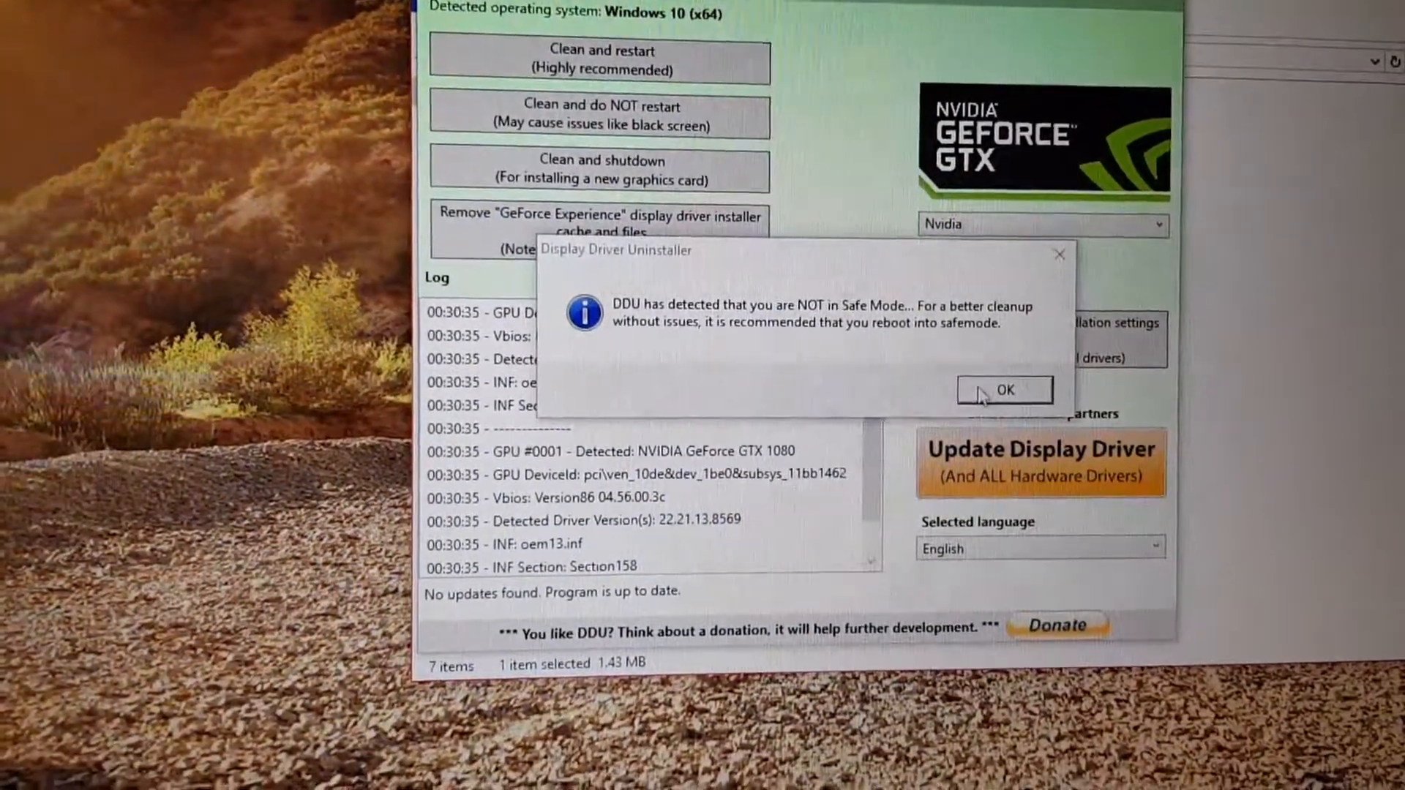
# Step: Stop removing monitors in DDU options and enable removal of C:\NVIDIA and C:\AMD folders
pyautogui.click(1003, 390)
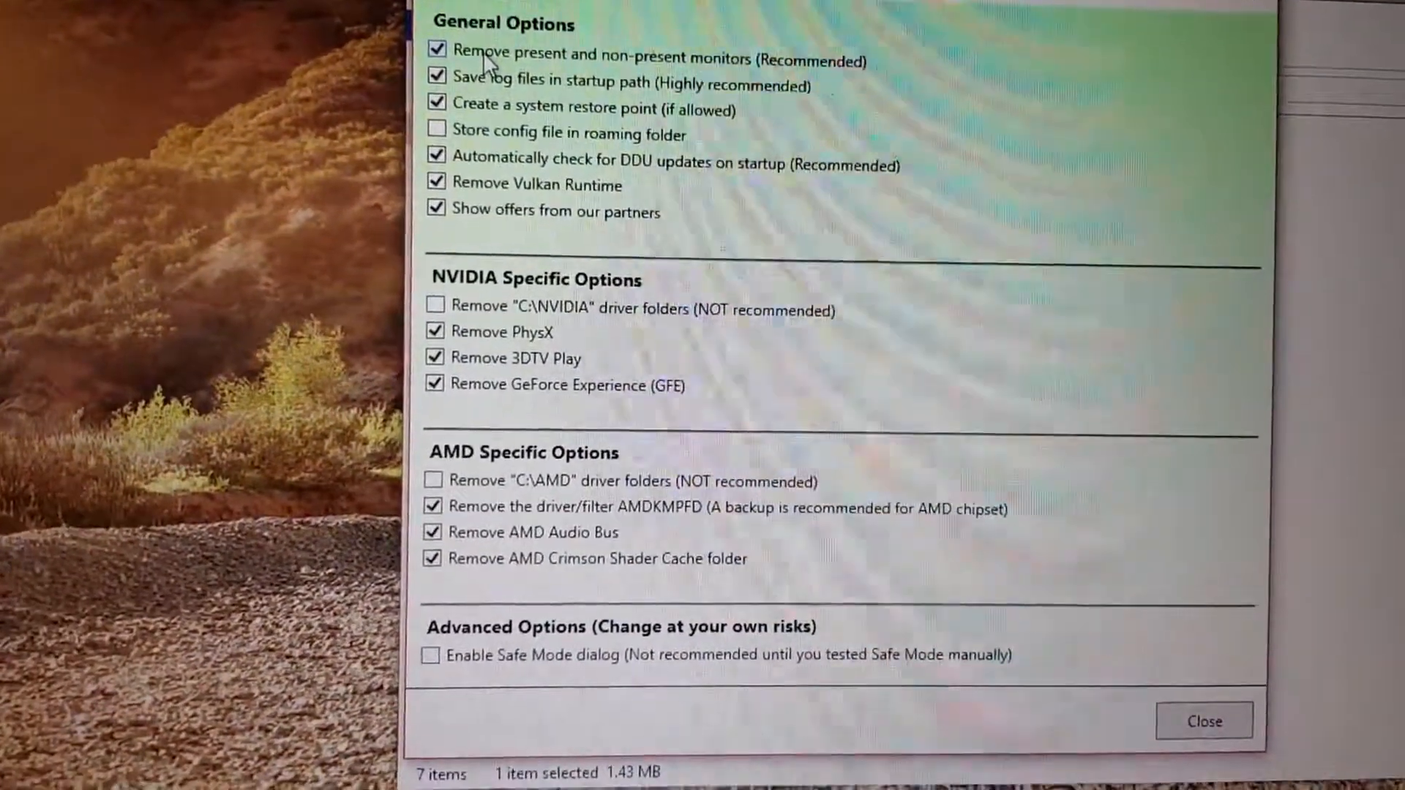
pyautogui.click(438, 49)
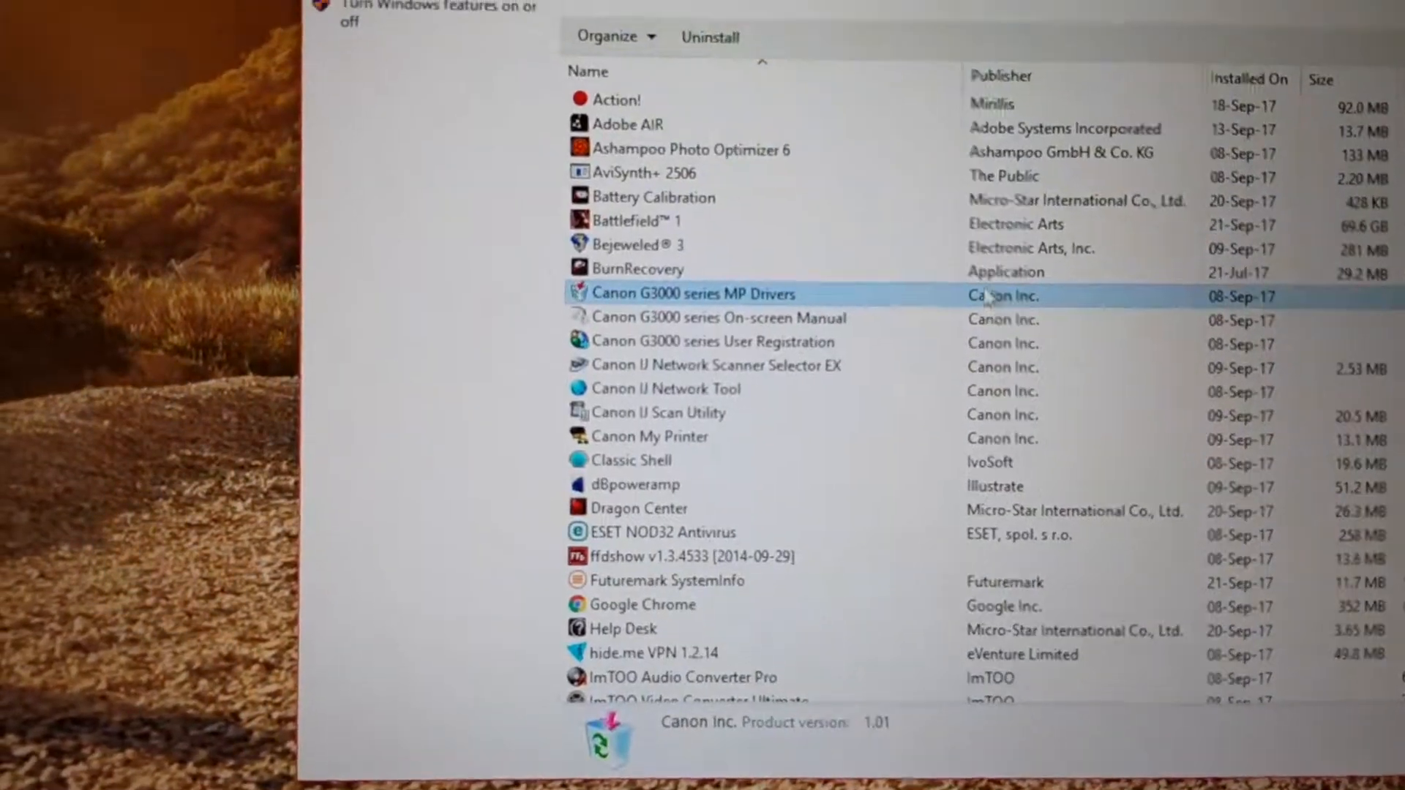
pyautogui.scroll(-3)
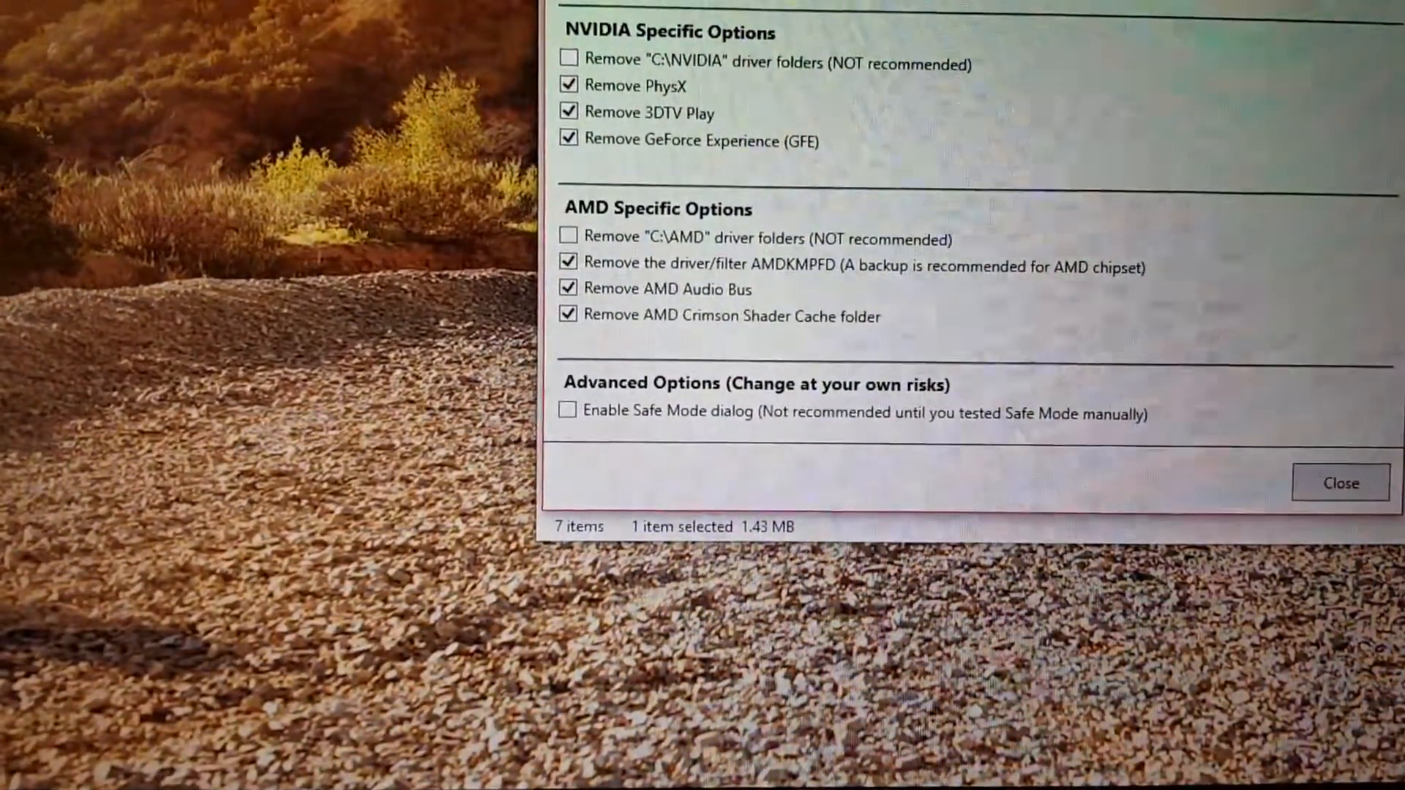
pyautogui.scroll(3)
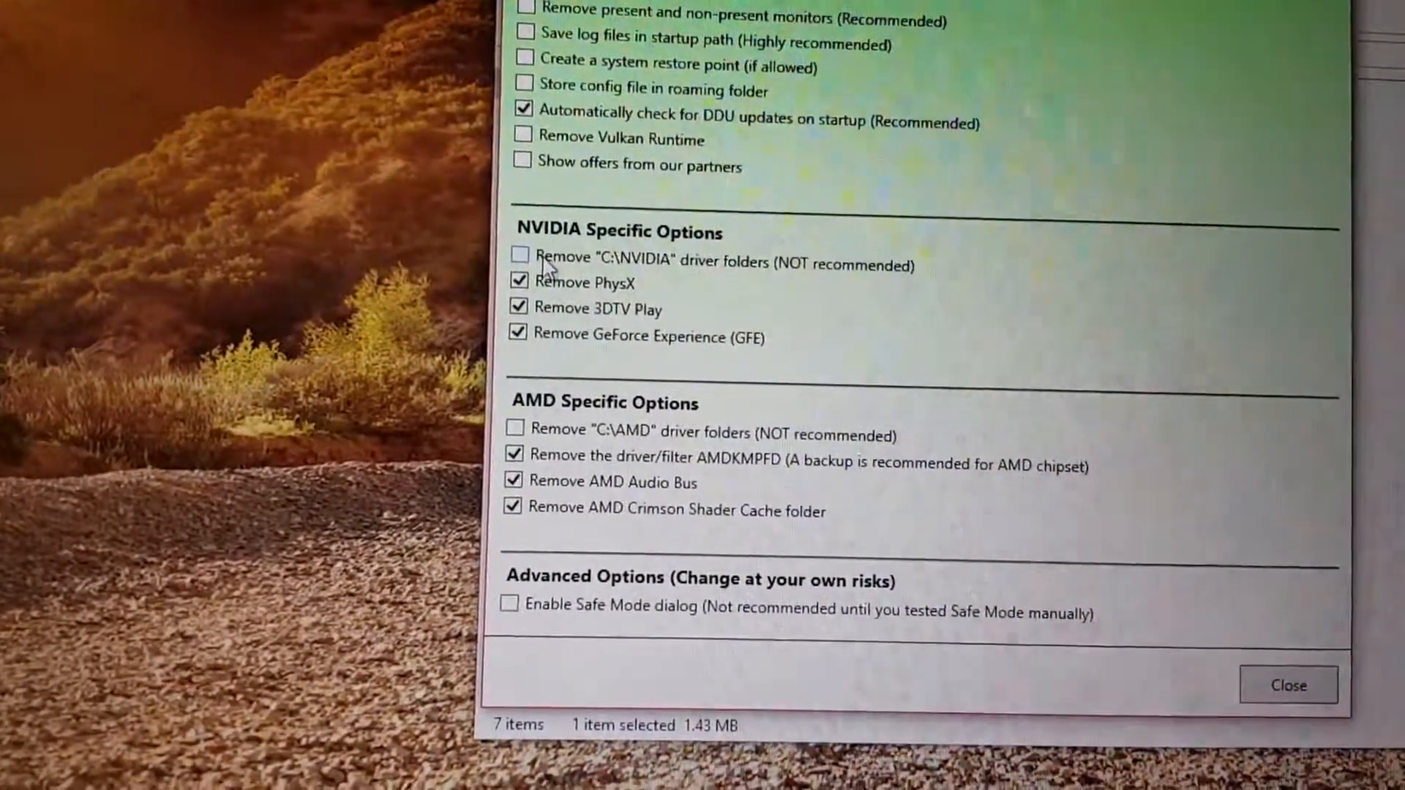
pyautogui.click(520, 256)
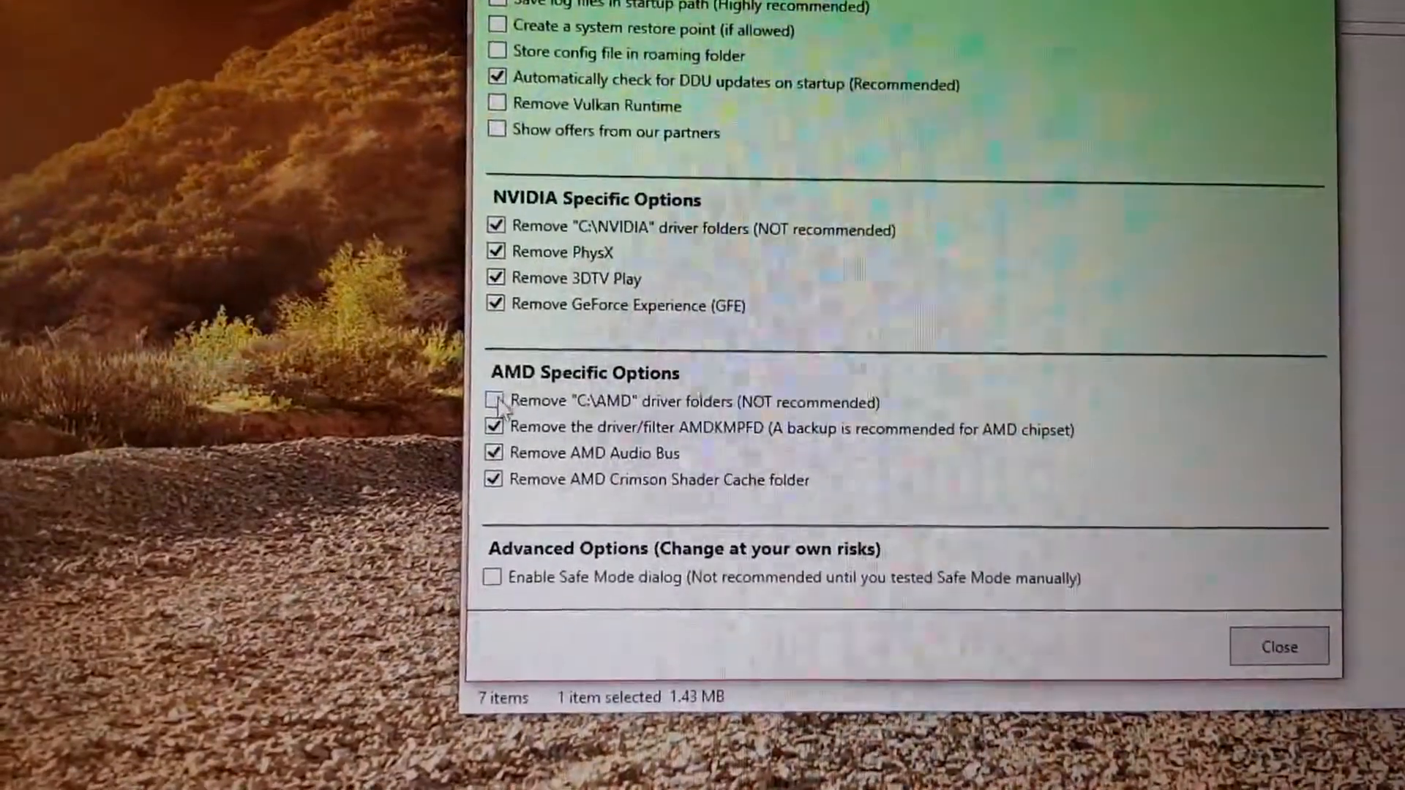
pyautogui.click(494, 402)
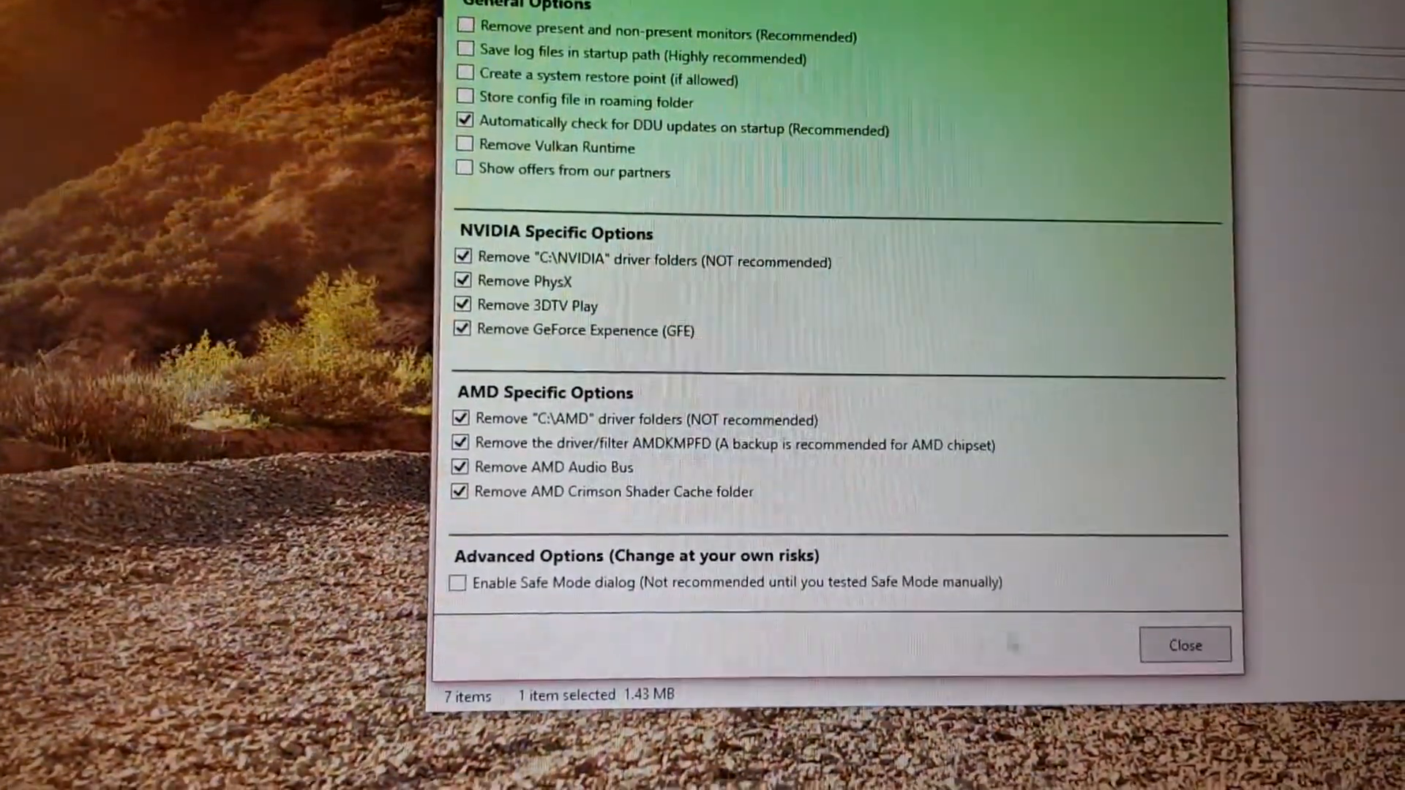
pyautogui.click(1184, 644)
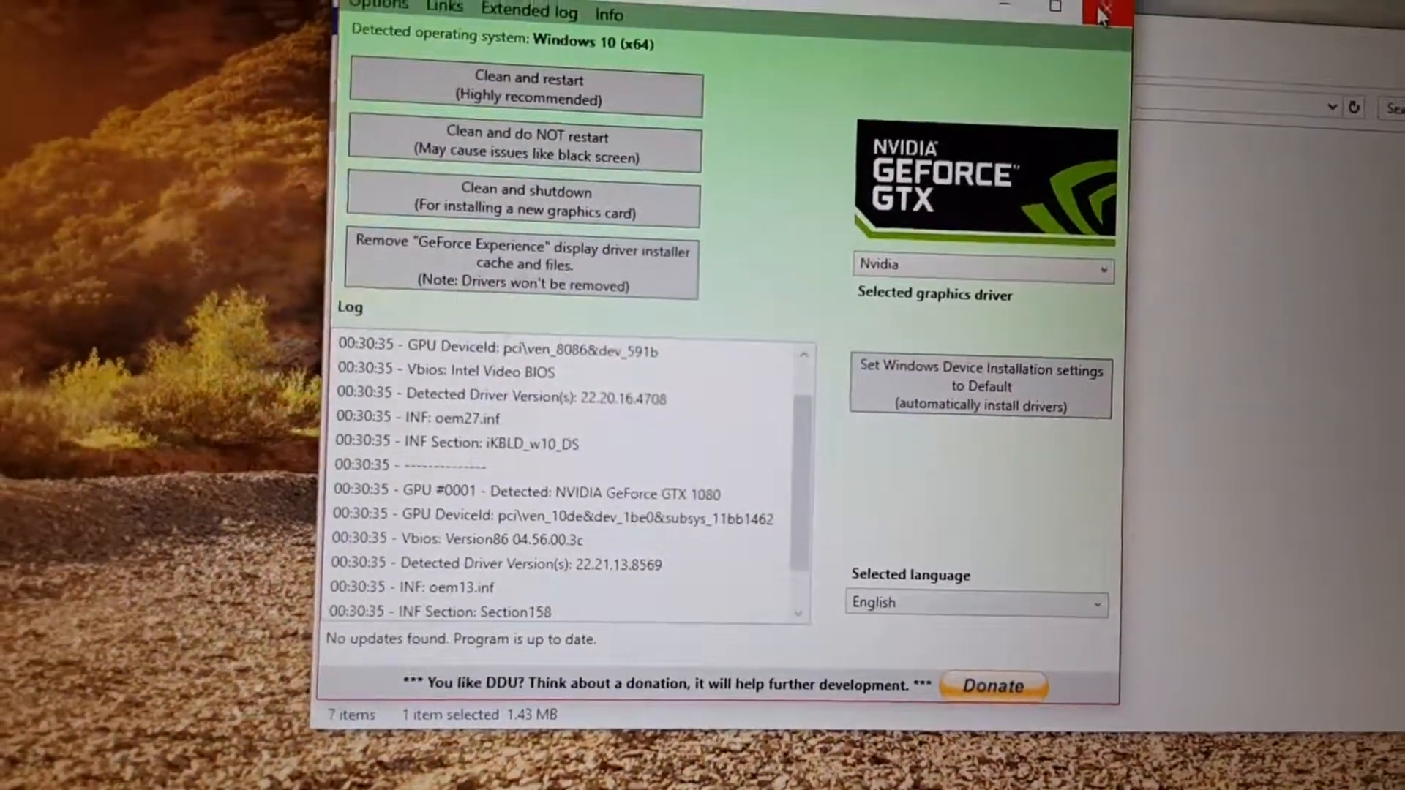
# Step: Close DDU, enable minimal Safe boot in msconfig, and restart Windows
pyautogui.click(1104, 9)
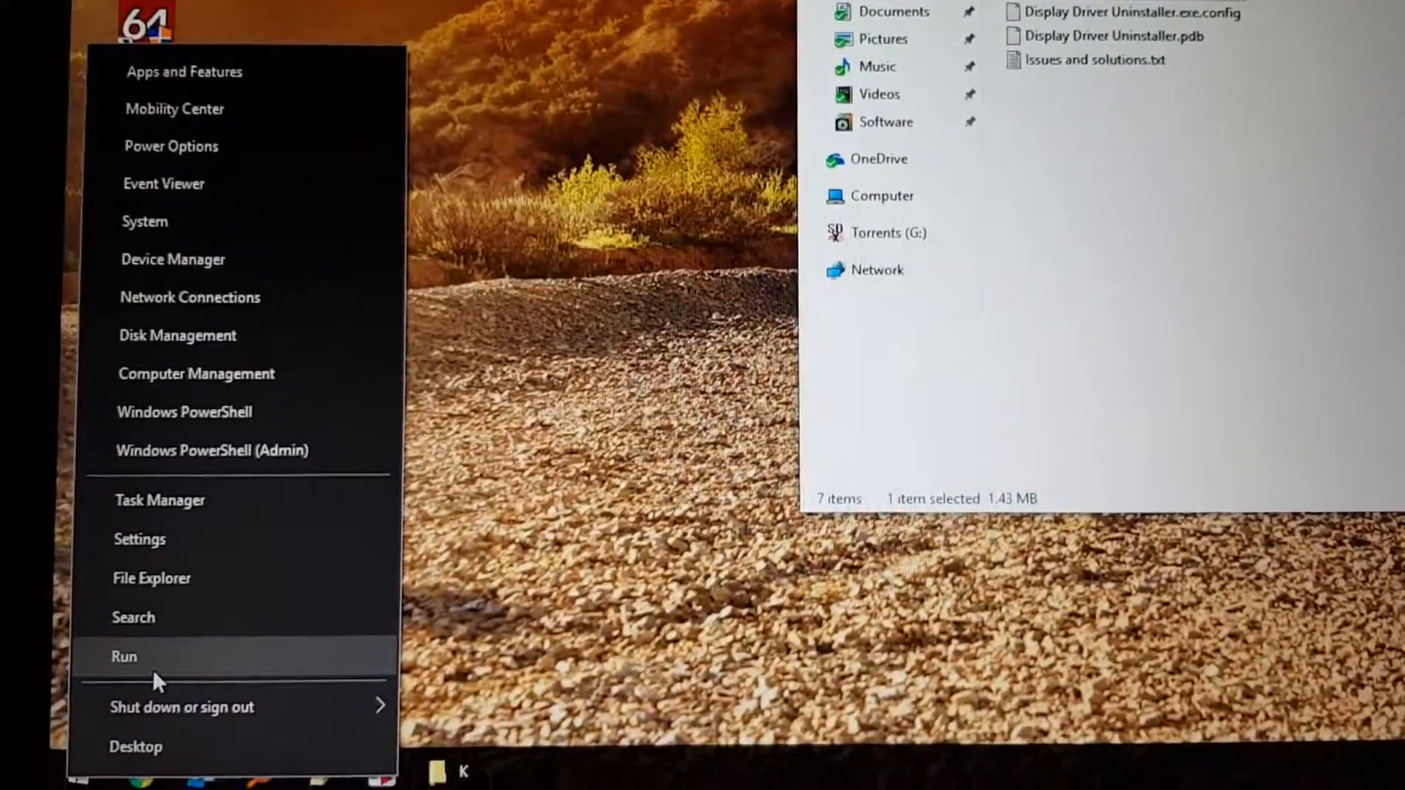
pyautogui.click(124, 656)
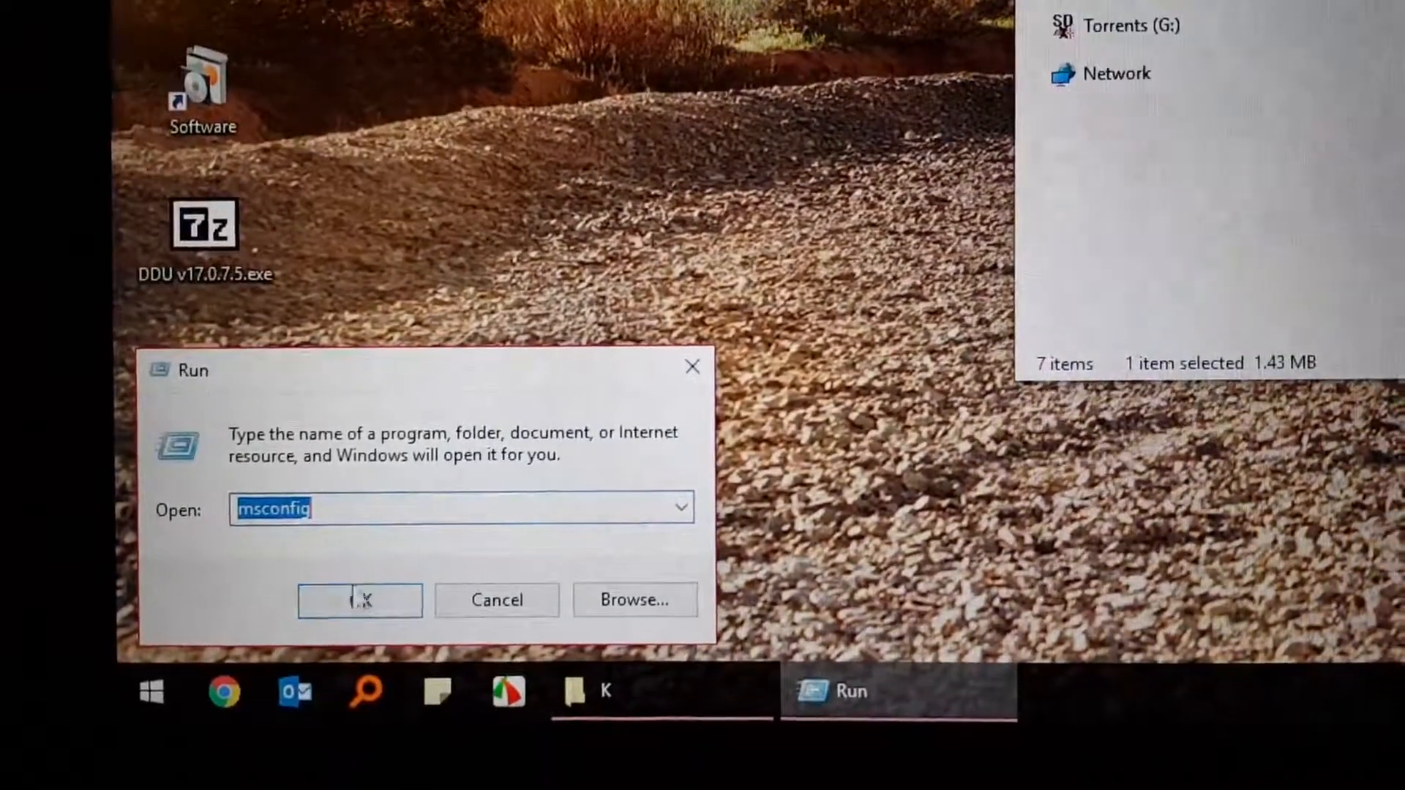
pyautogui.click(359, 599)
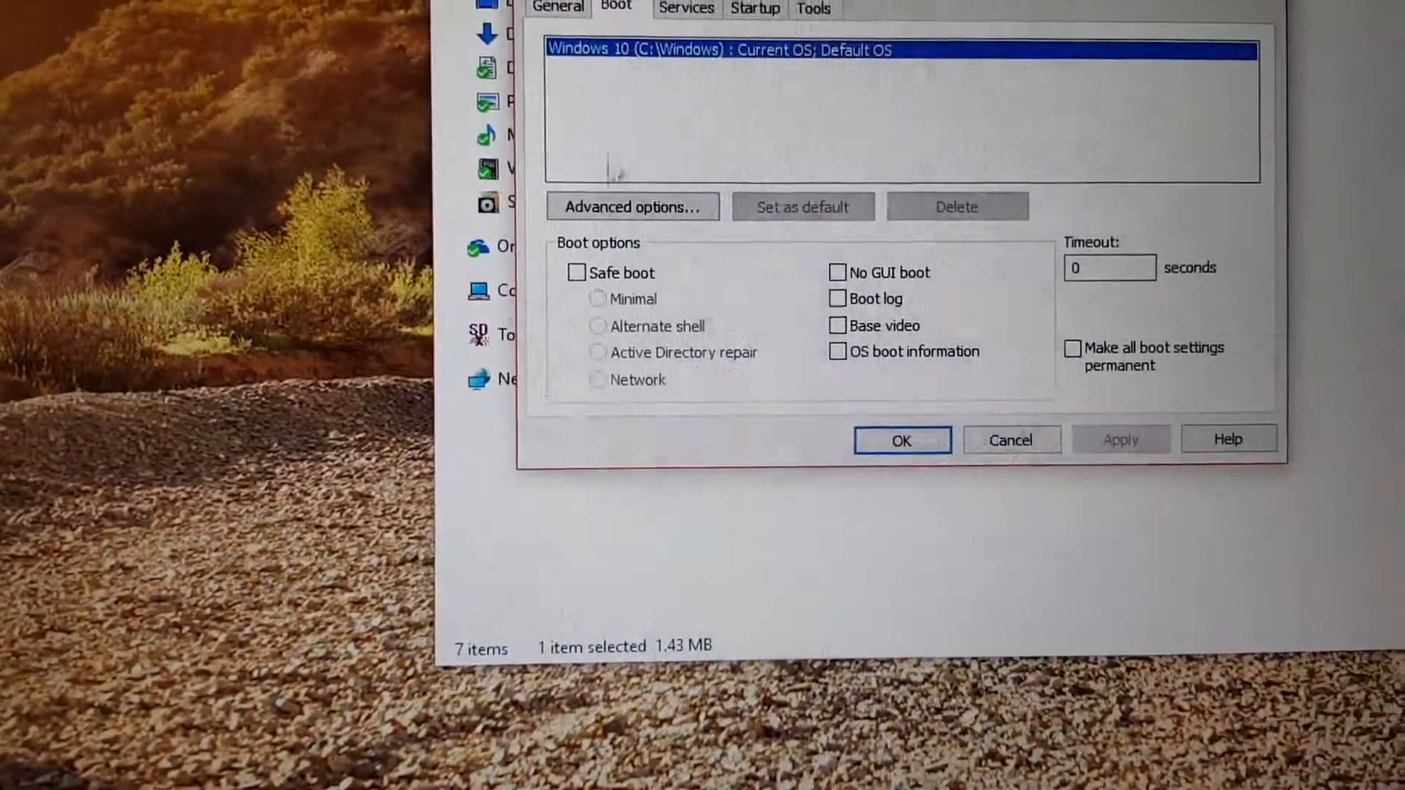
pyautogui.click(578, 273)
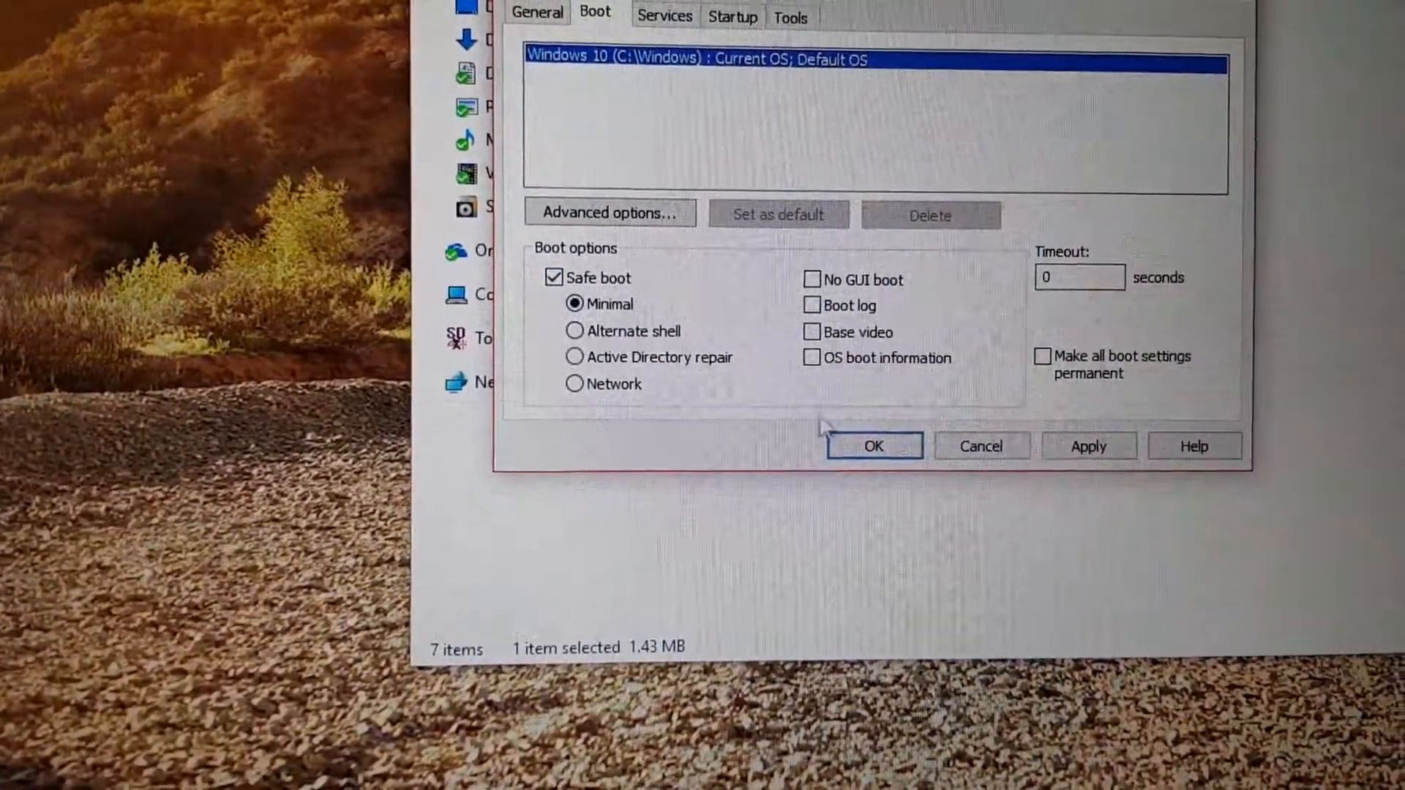
pyautogui.click(873, 445)
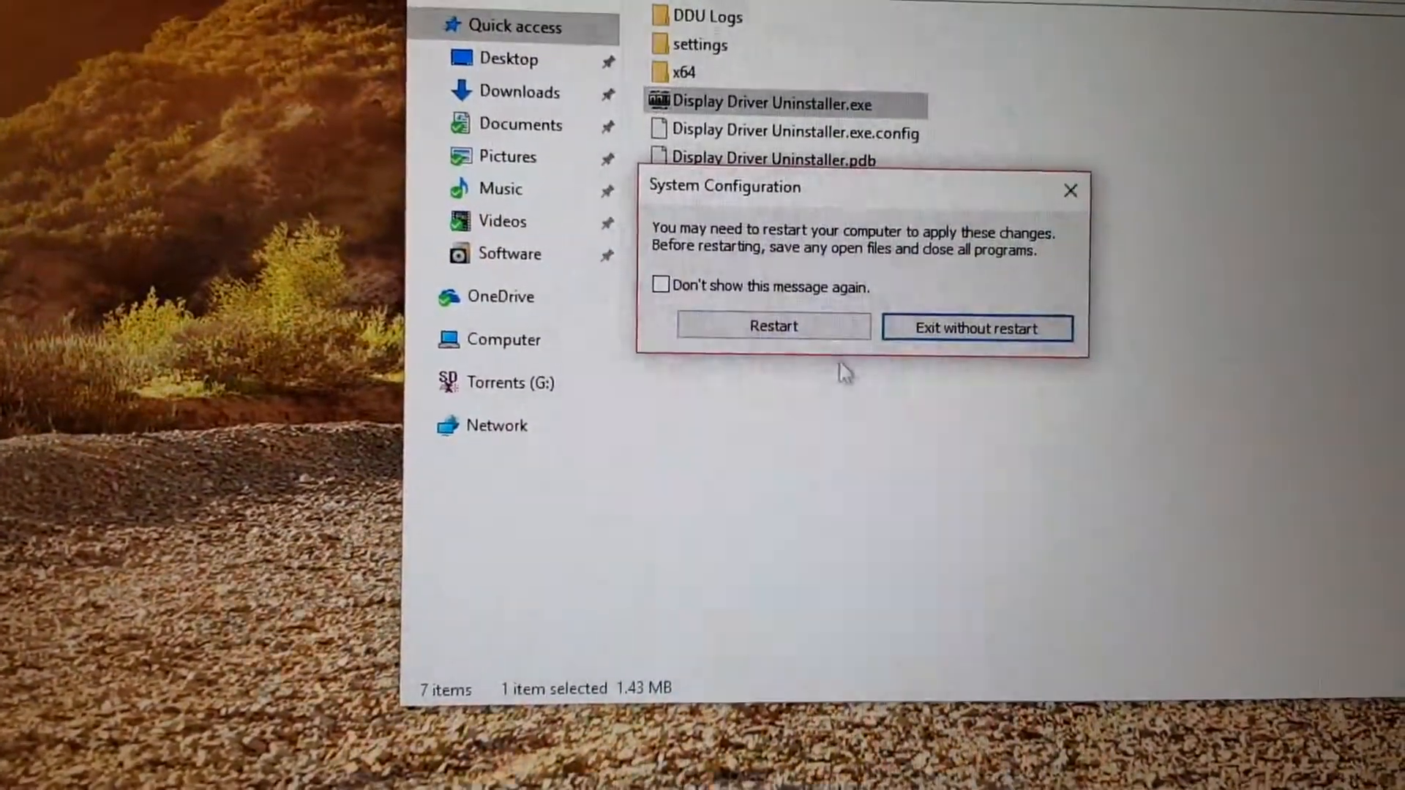
pyautogui.click(773, 327)
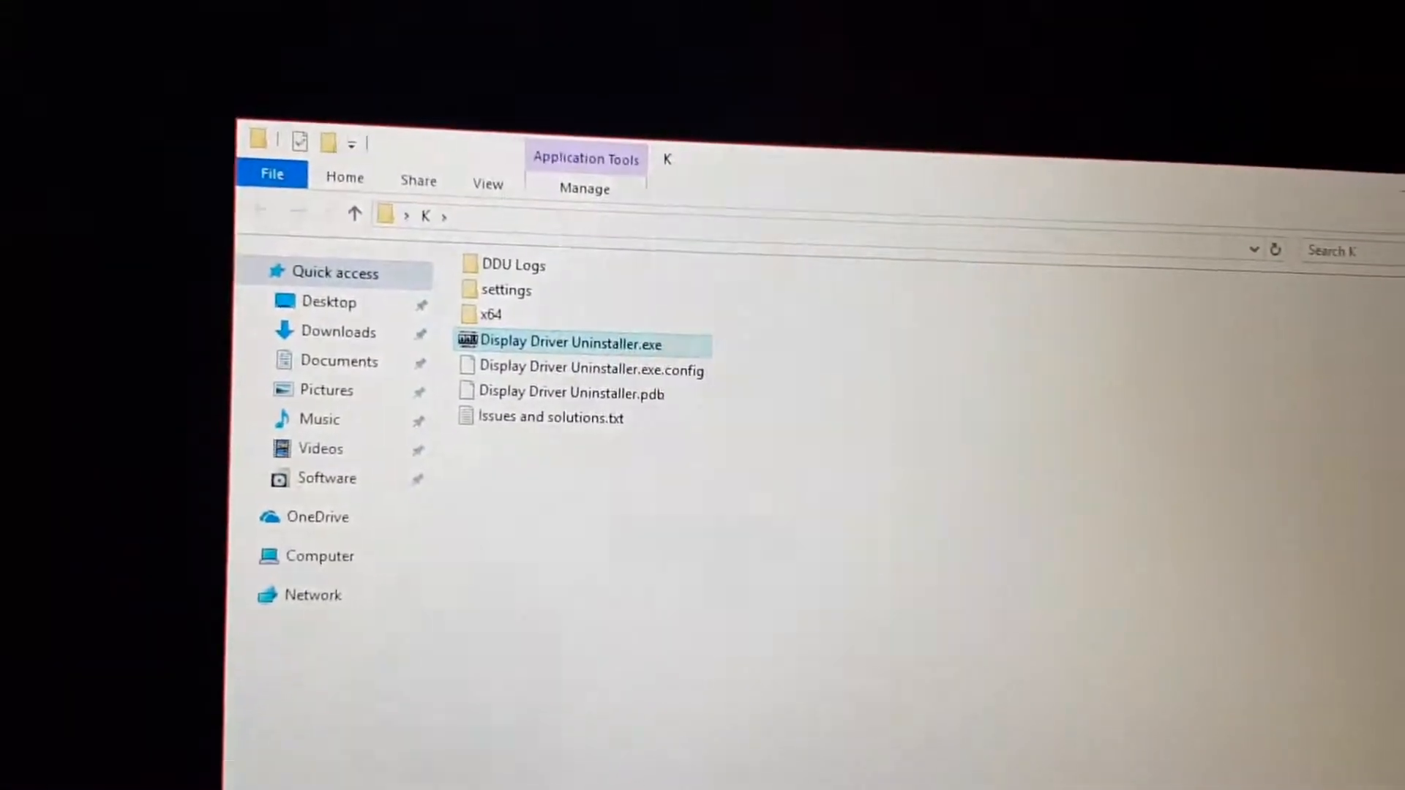
# Step: Launch DDU in Safe Mode and run Clean and restart for Nvidia drivers
pyautogui.doubleClick(571, 342)
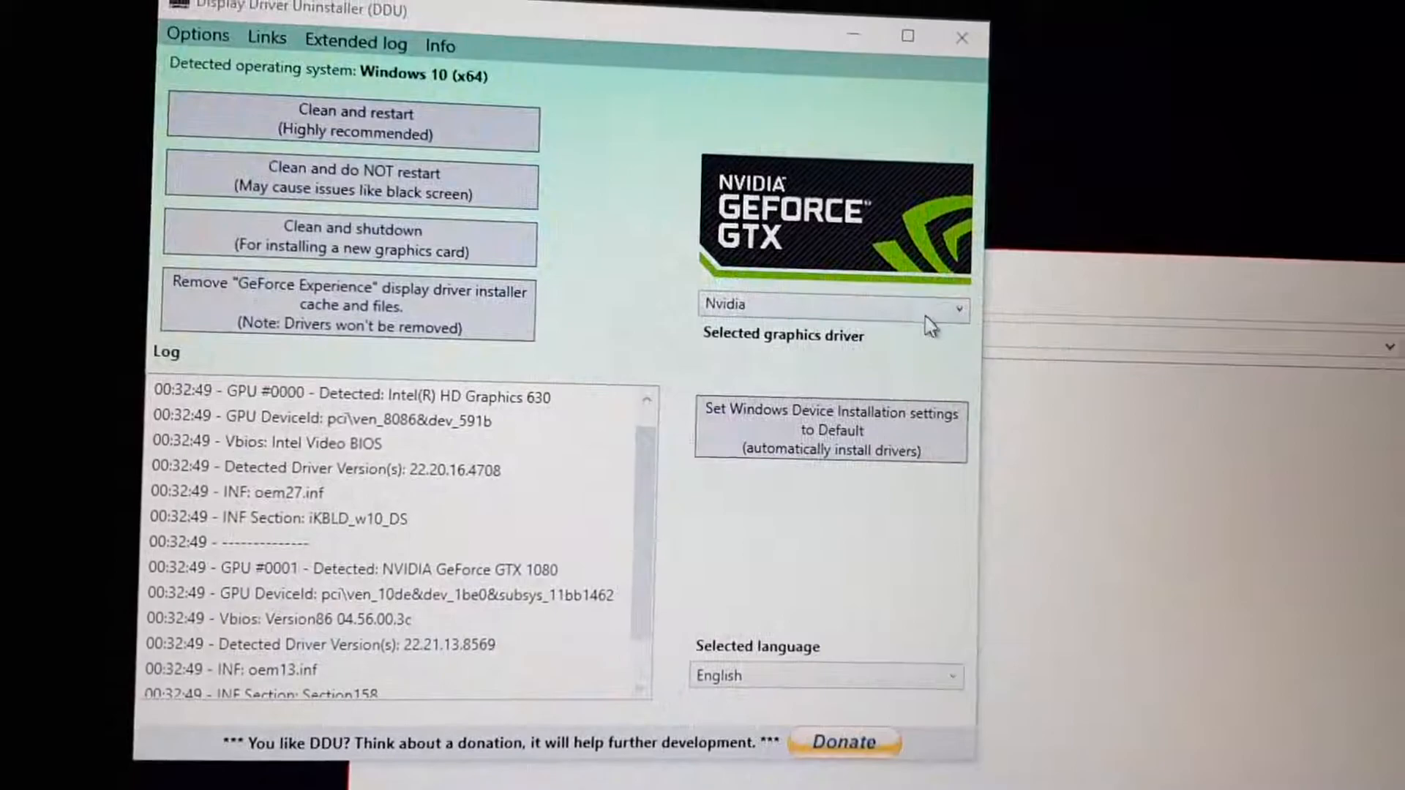
pyautogui.click(938, 304)
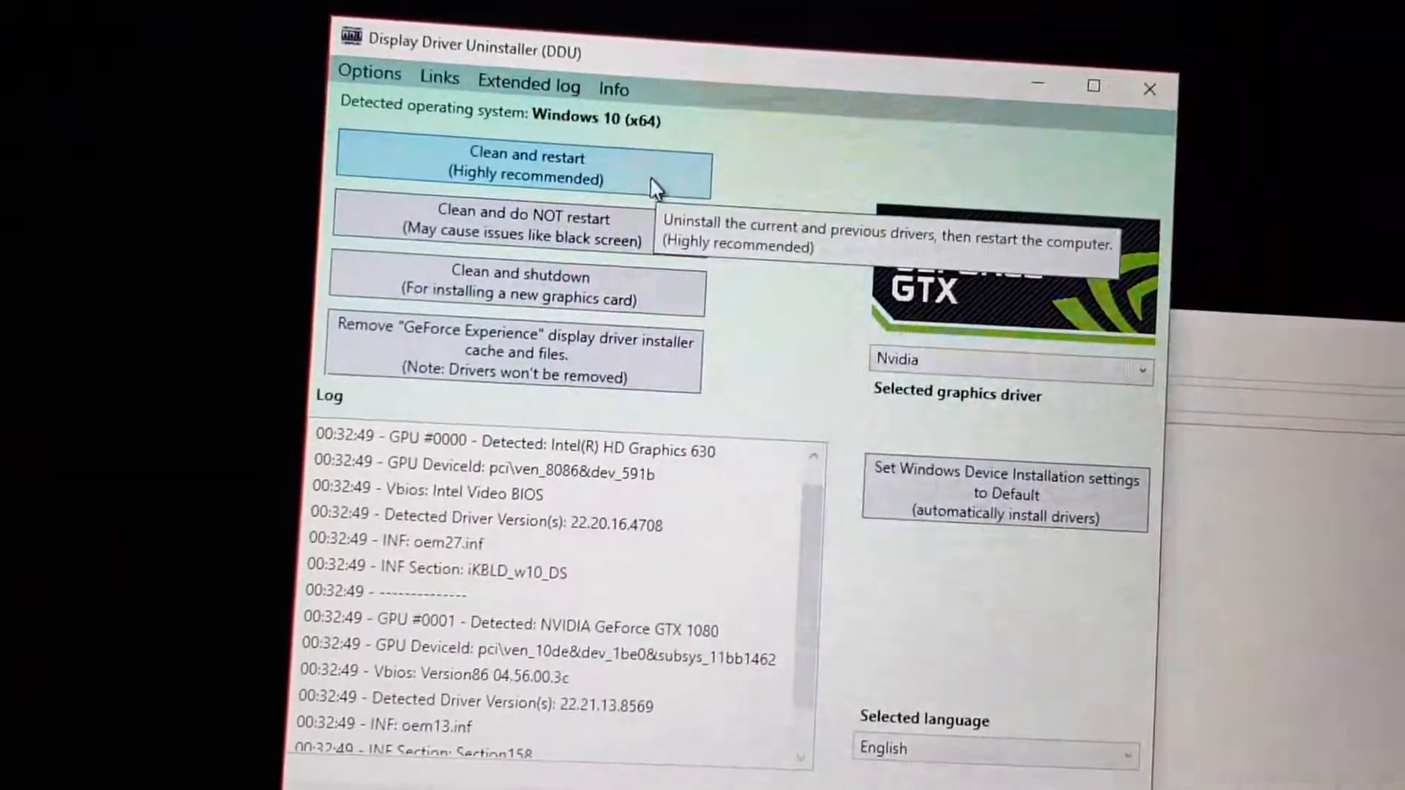
pyautogui.click(526, 166)
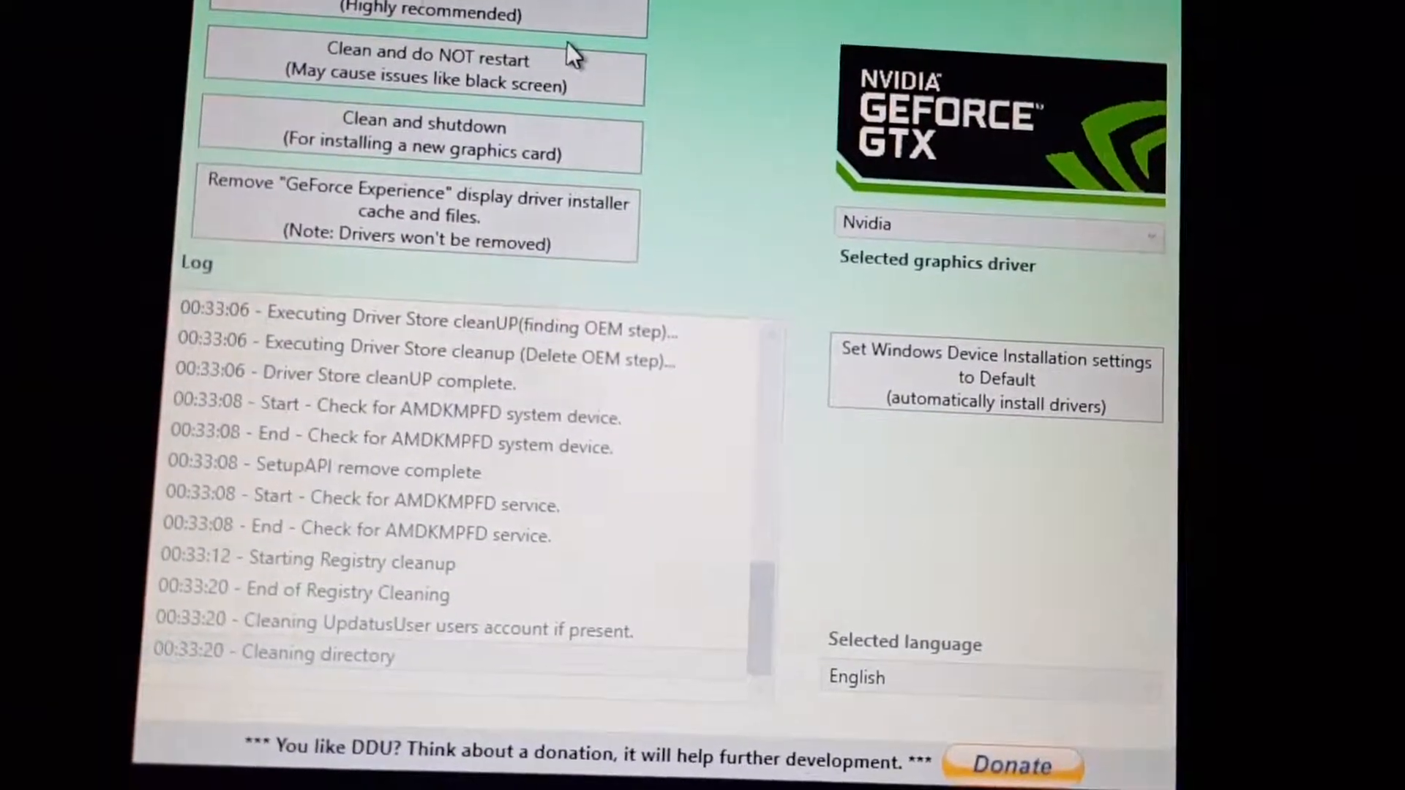
pyautogui.click(423, 17)
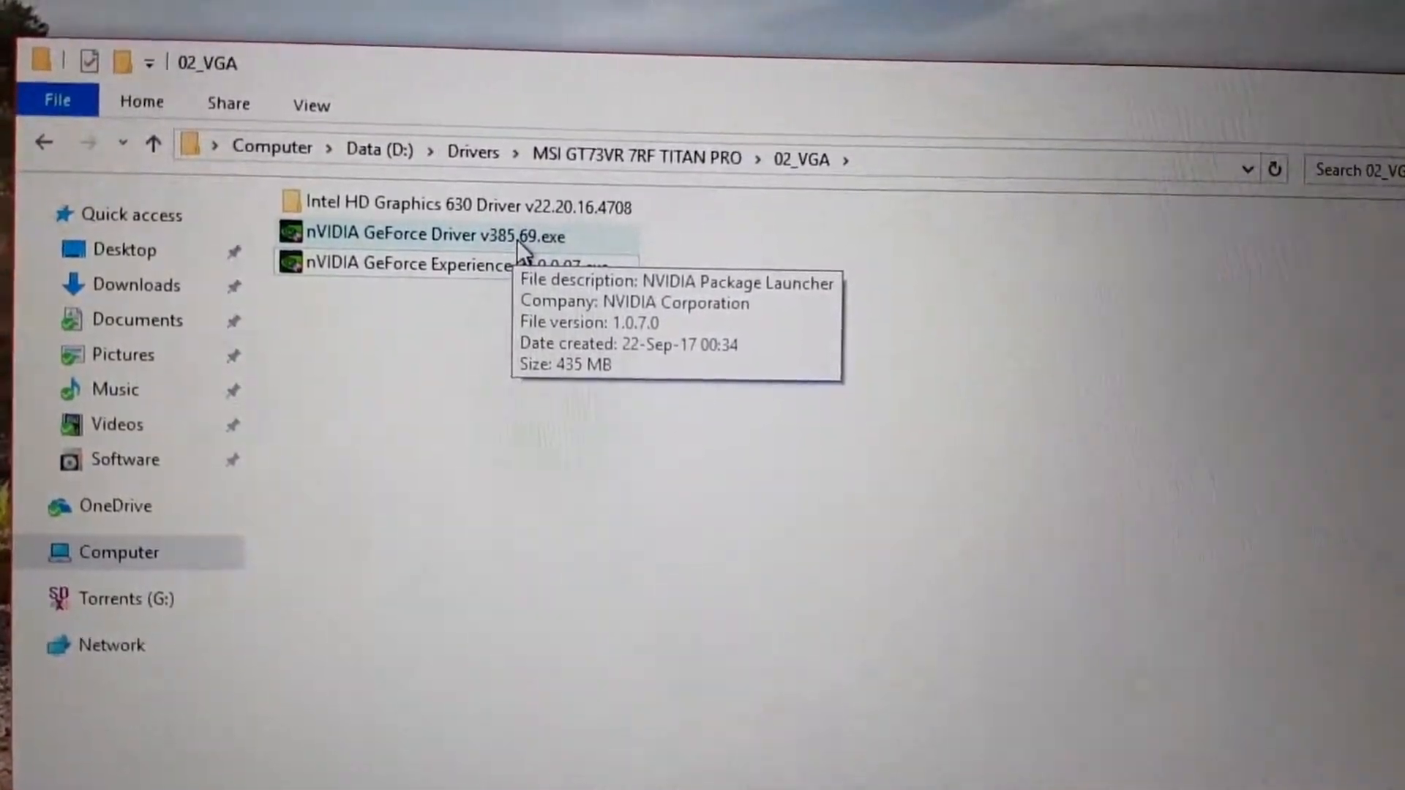
# Step: Extract nVIDIA GeForce Driver v385.69.exe and run its setup.exe as administrator
pyautogui.rightClick(430, 235)
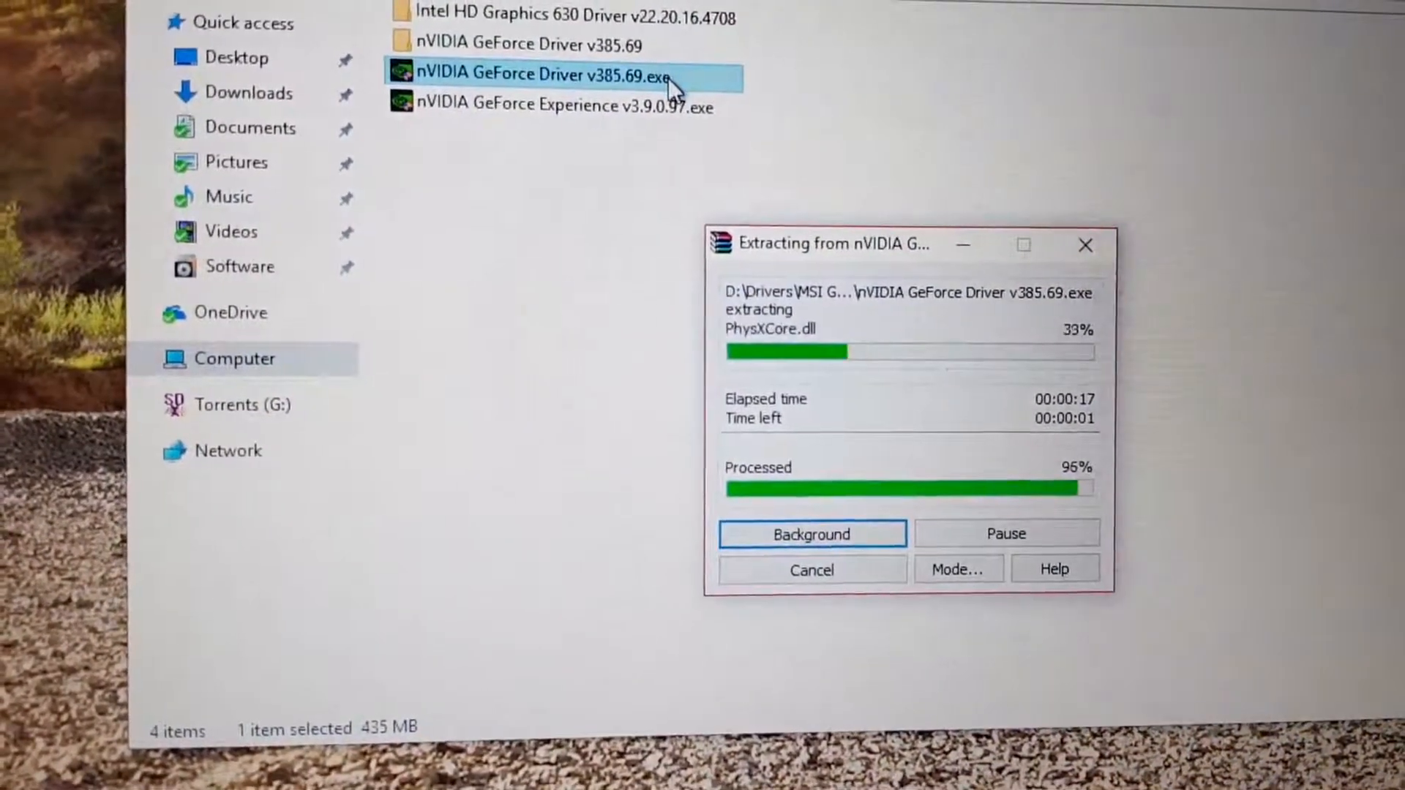
pyautogui.rightClick(537, 76)
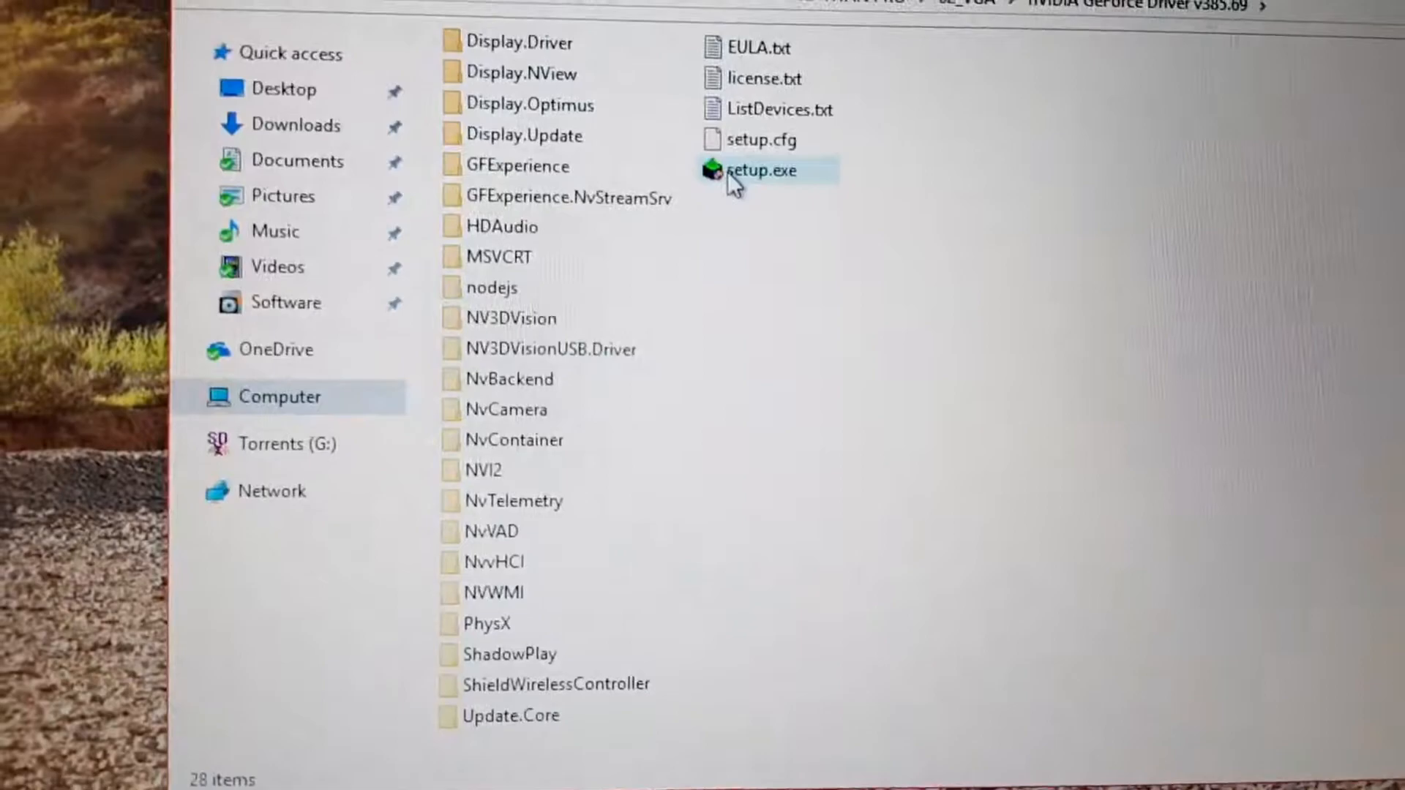
pyautogui.rightClick(761, 170)
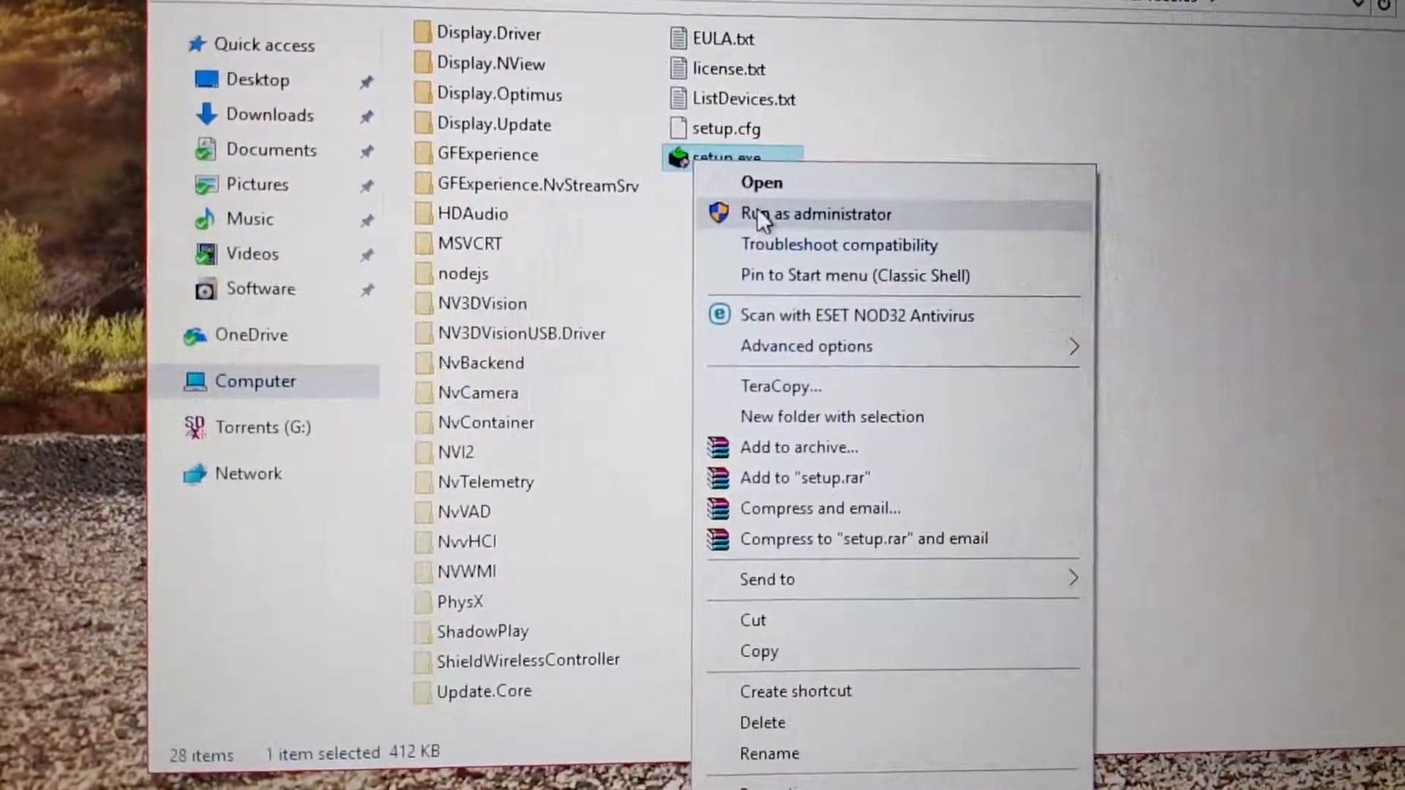
pyautogui.click(817, 214)
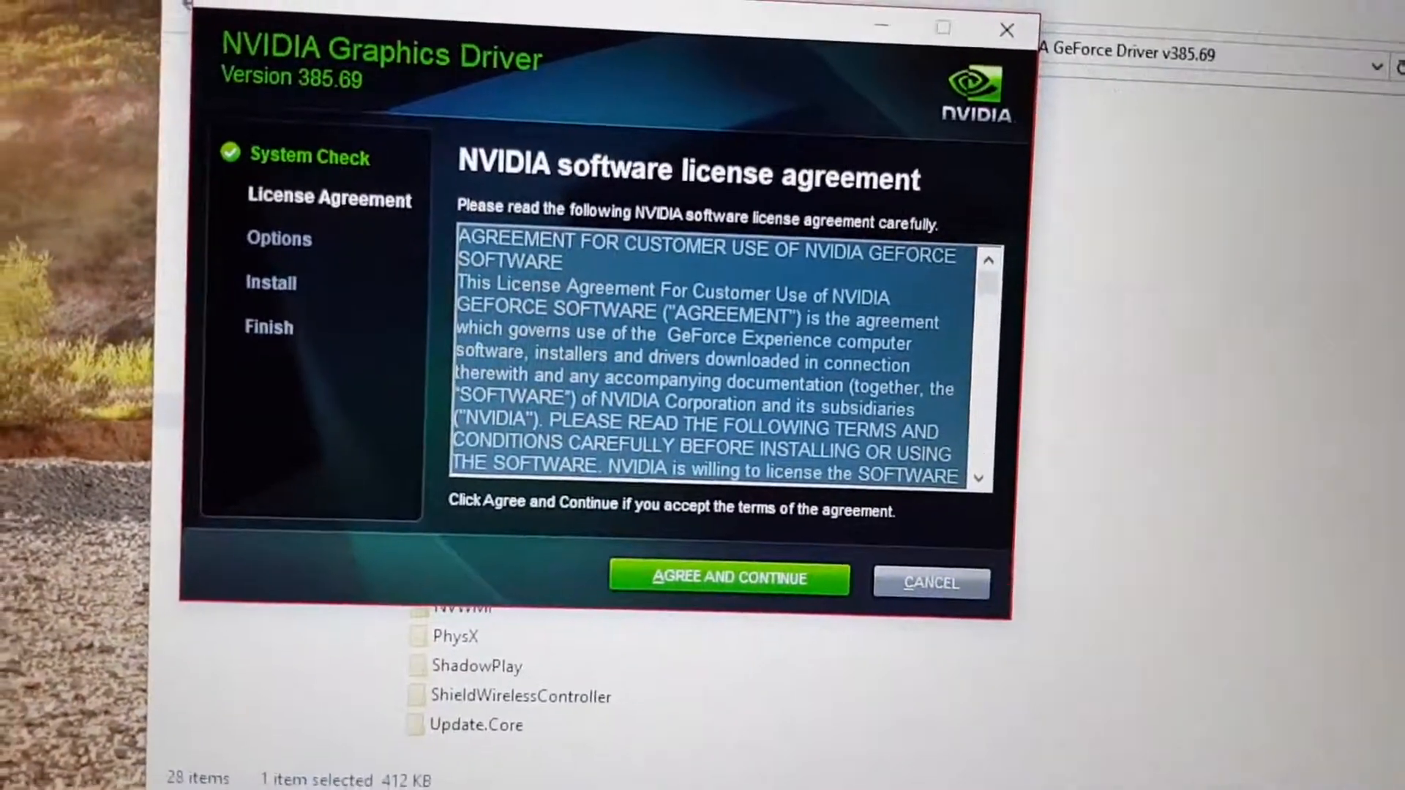
# Step: Accept the license, choose Custom with Perform a clean installation, install, and close the installer
pyautogui.click(728, 578)
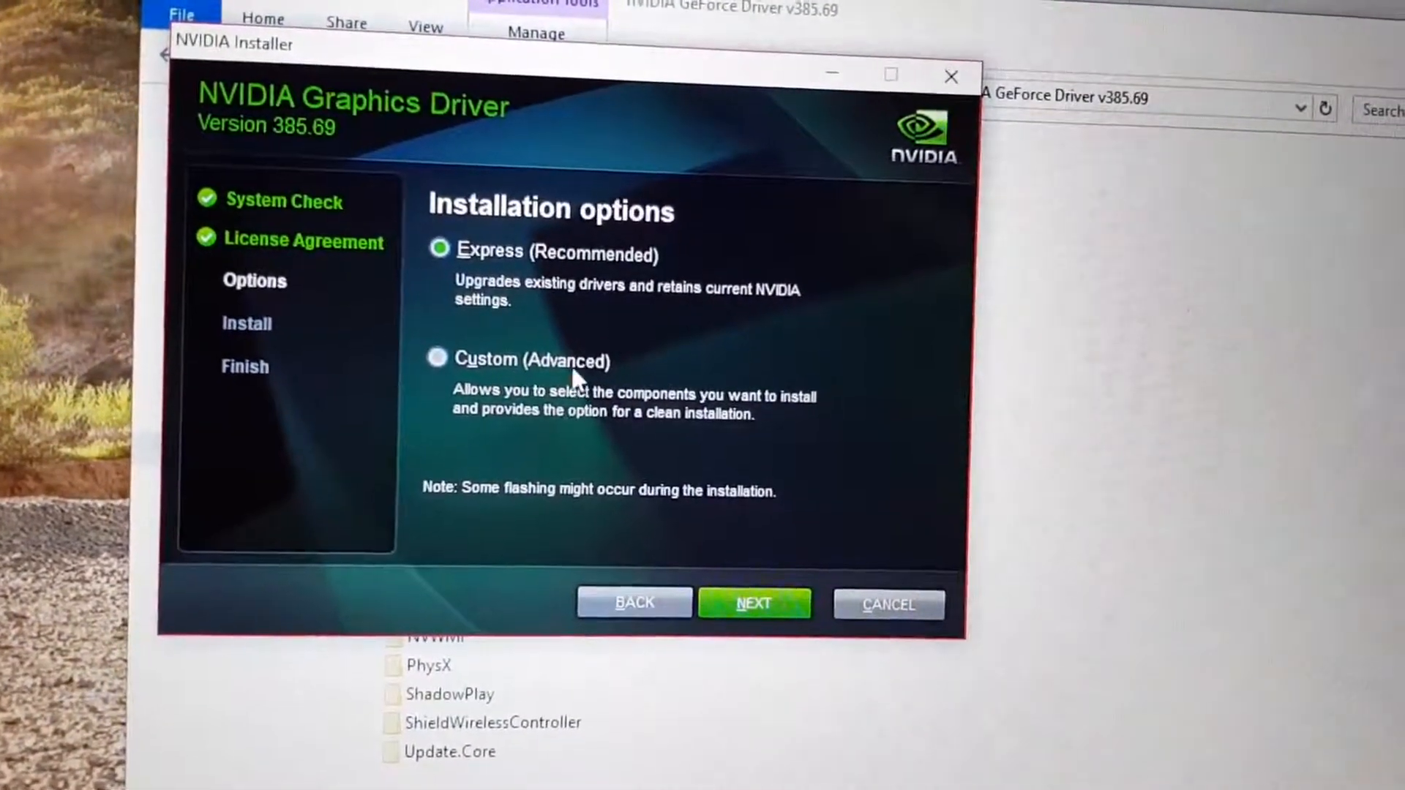
pyautogui.click(753, 602)
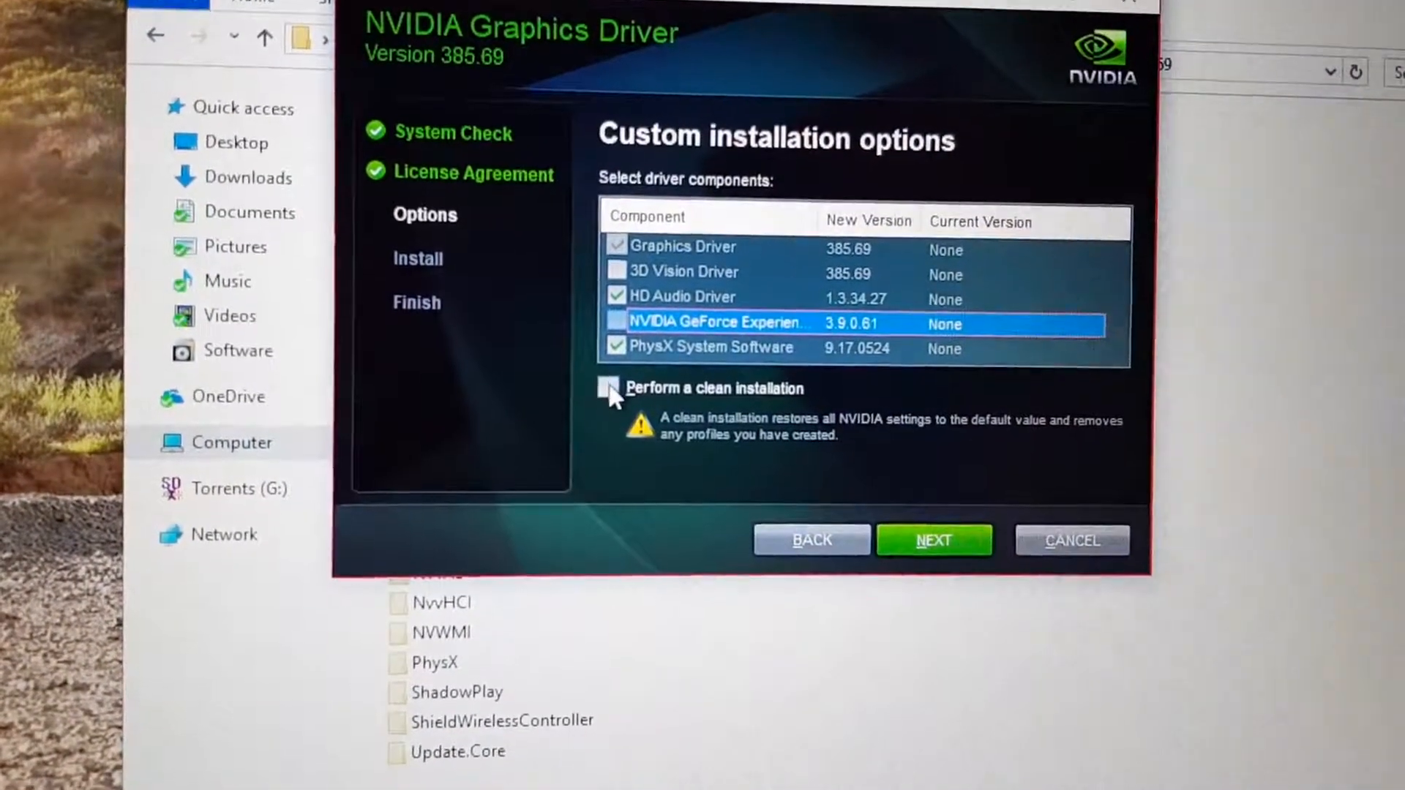
pyautogui.click(609, 388)
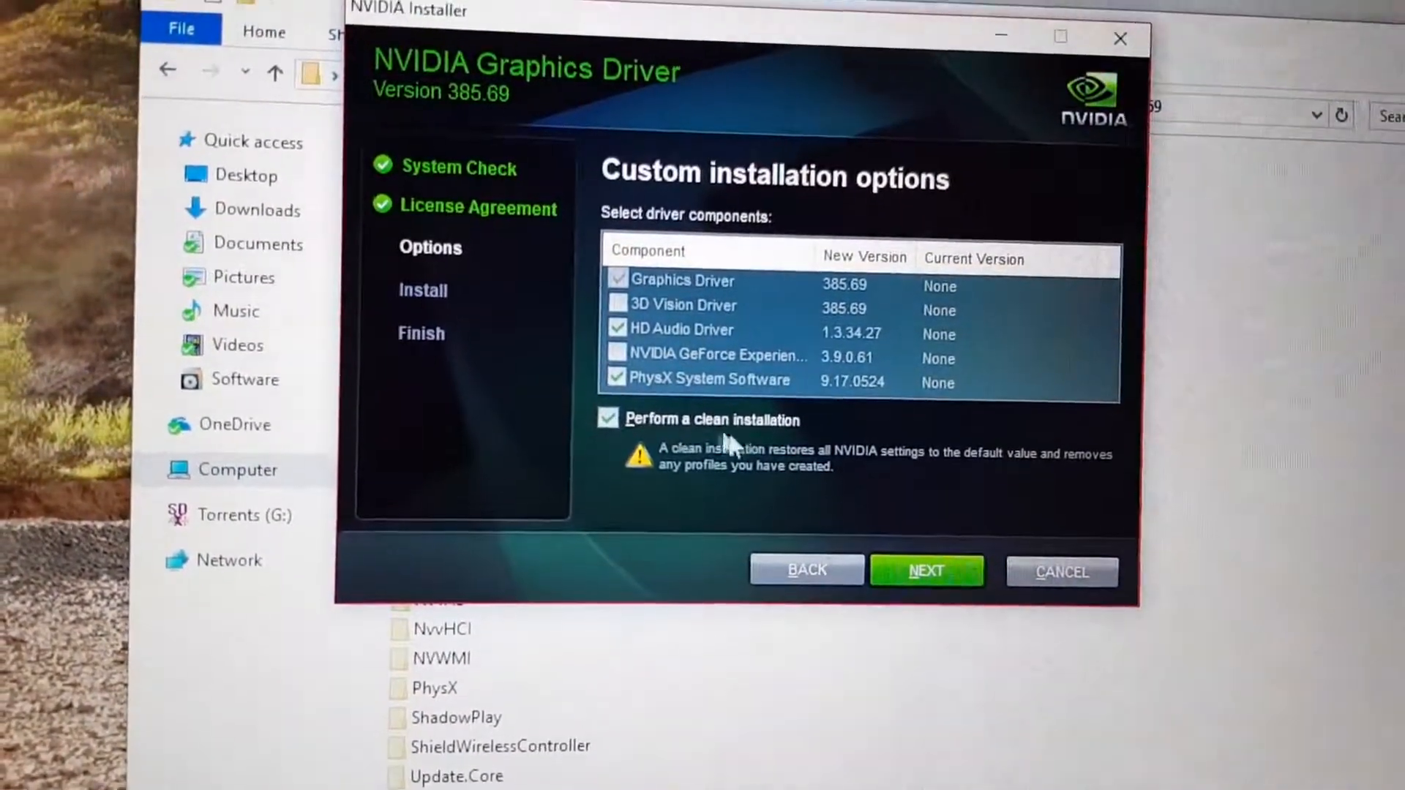
pyautogui.click(926, 570)
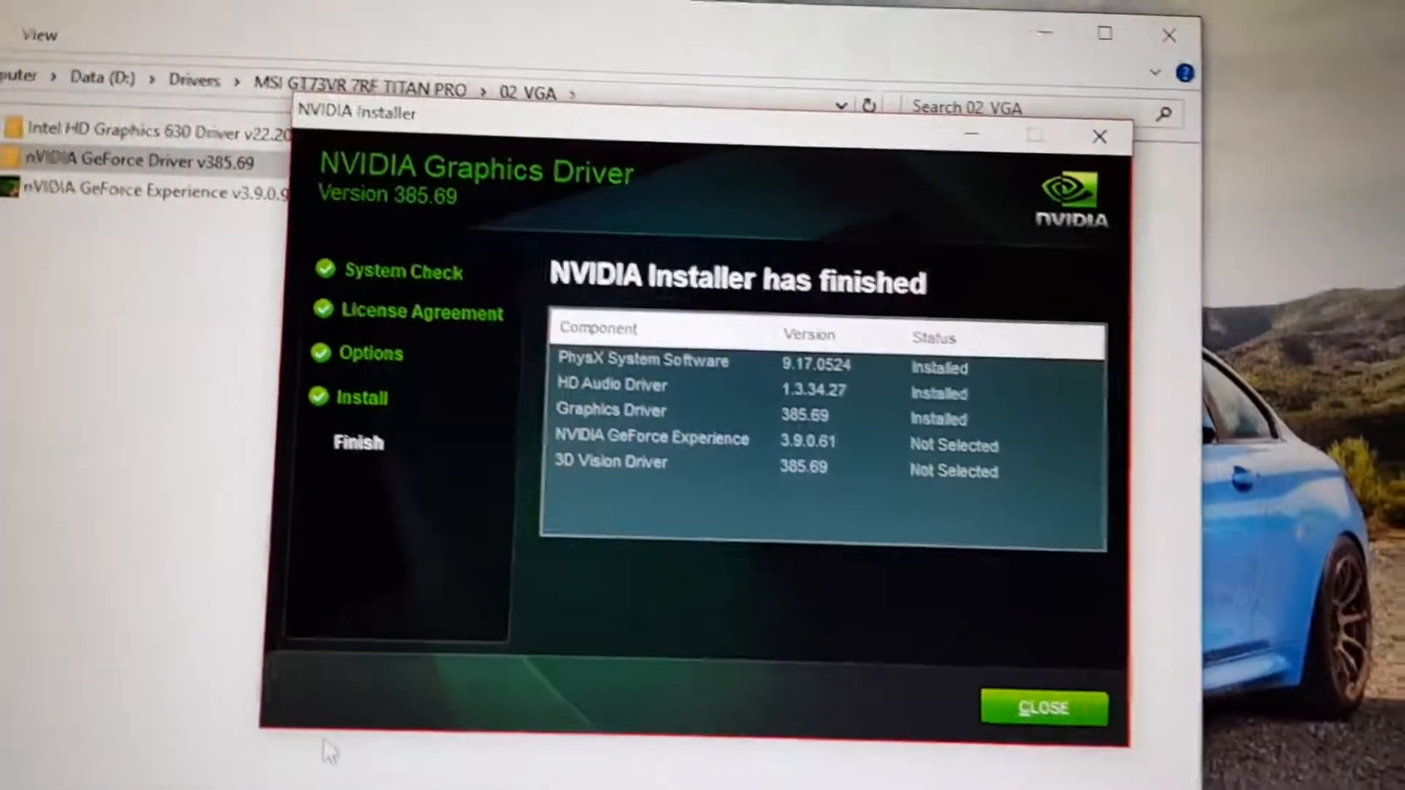
pyautogui.click(1042, 707)
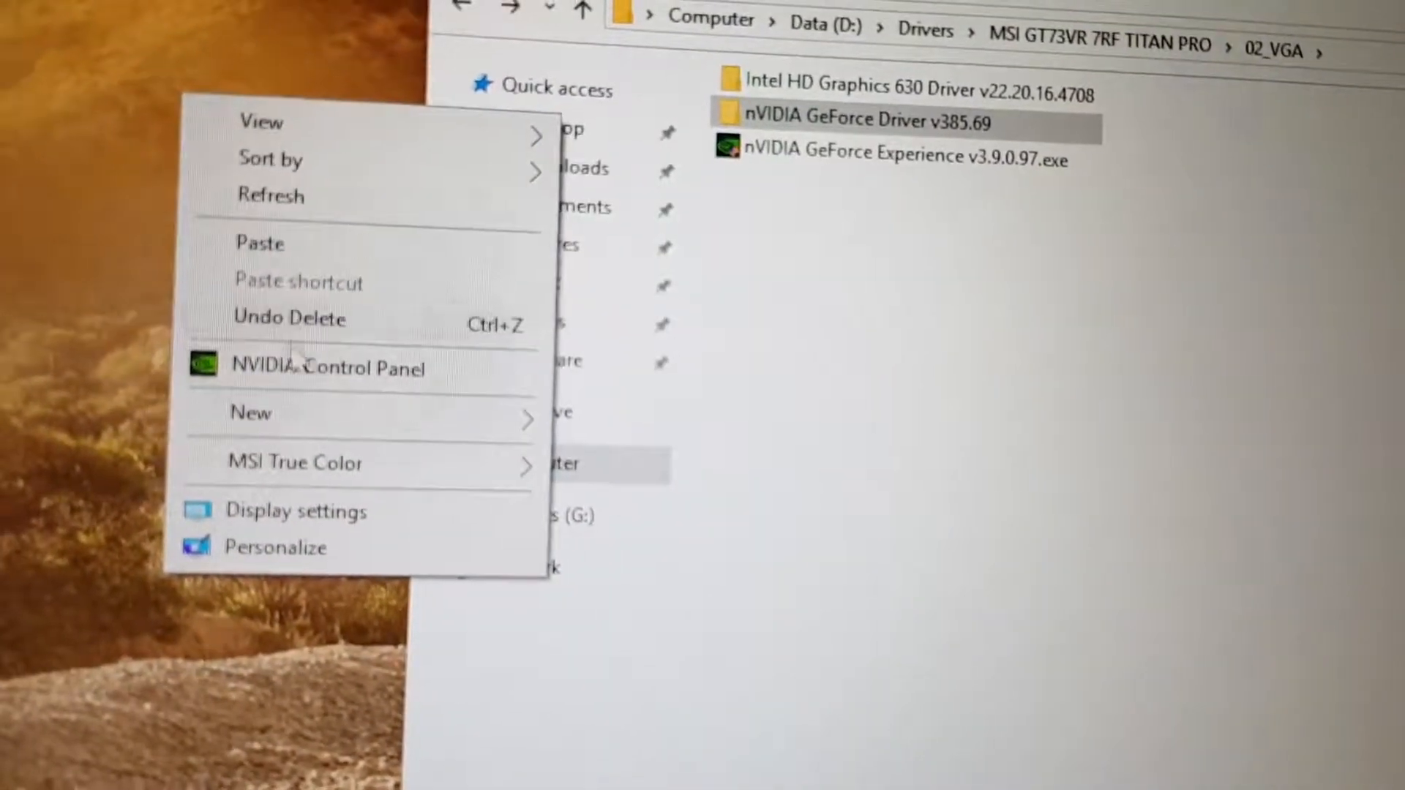
# Step: Open NVIDIA Control Panel from the desktop context menu
pyautogui.click(329, 368)
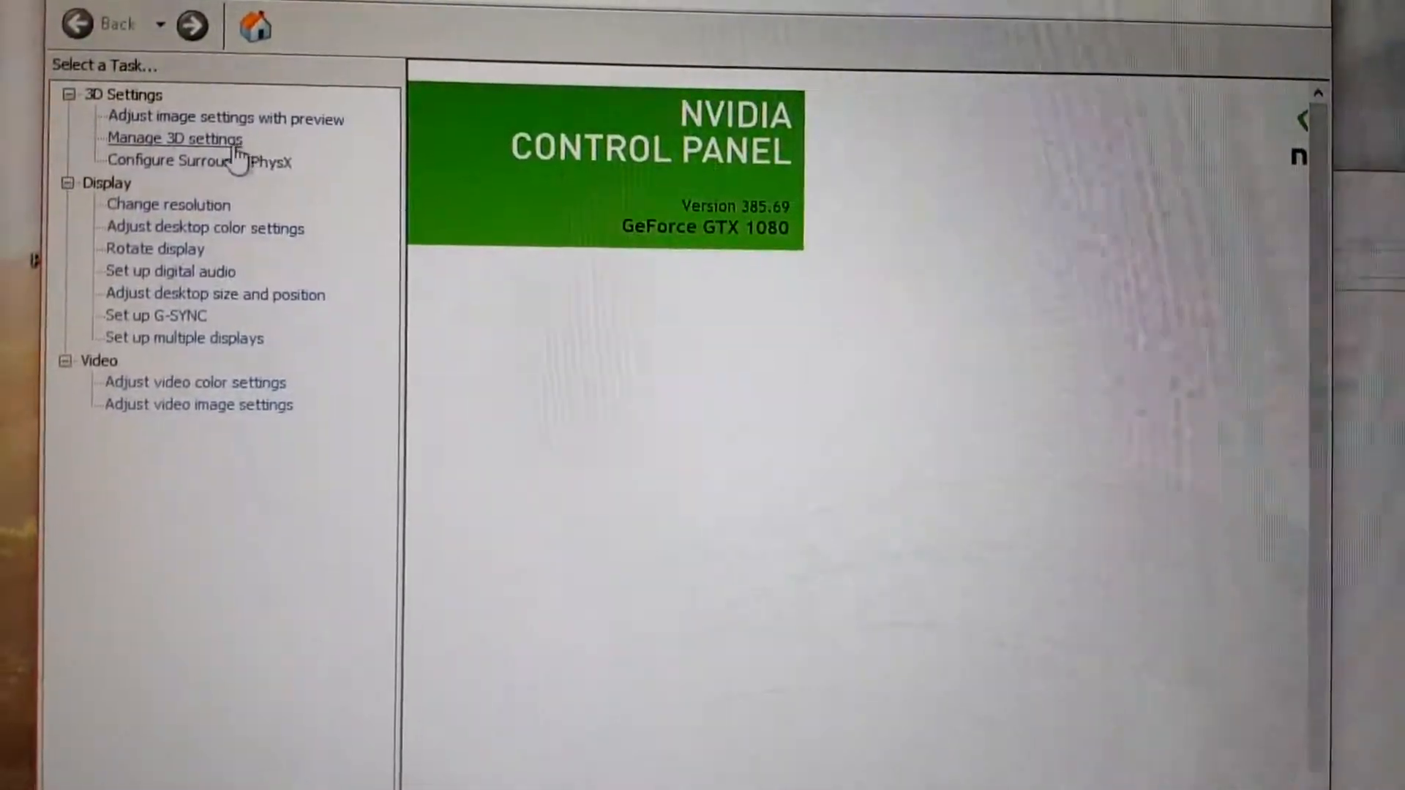
# Step: In Manage 3D settings, set Power management mode to Prefer maximum performance
pyautogui.click(175, 138)
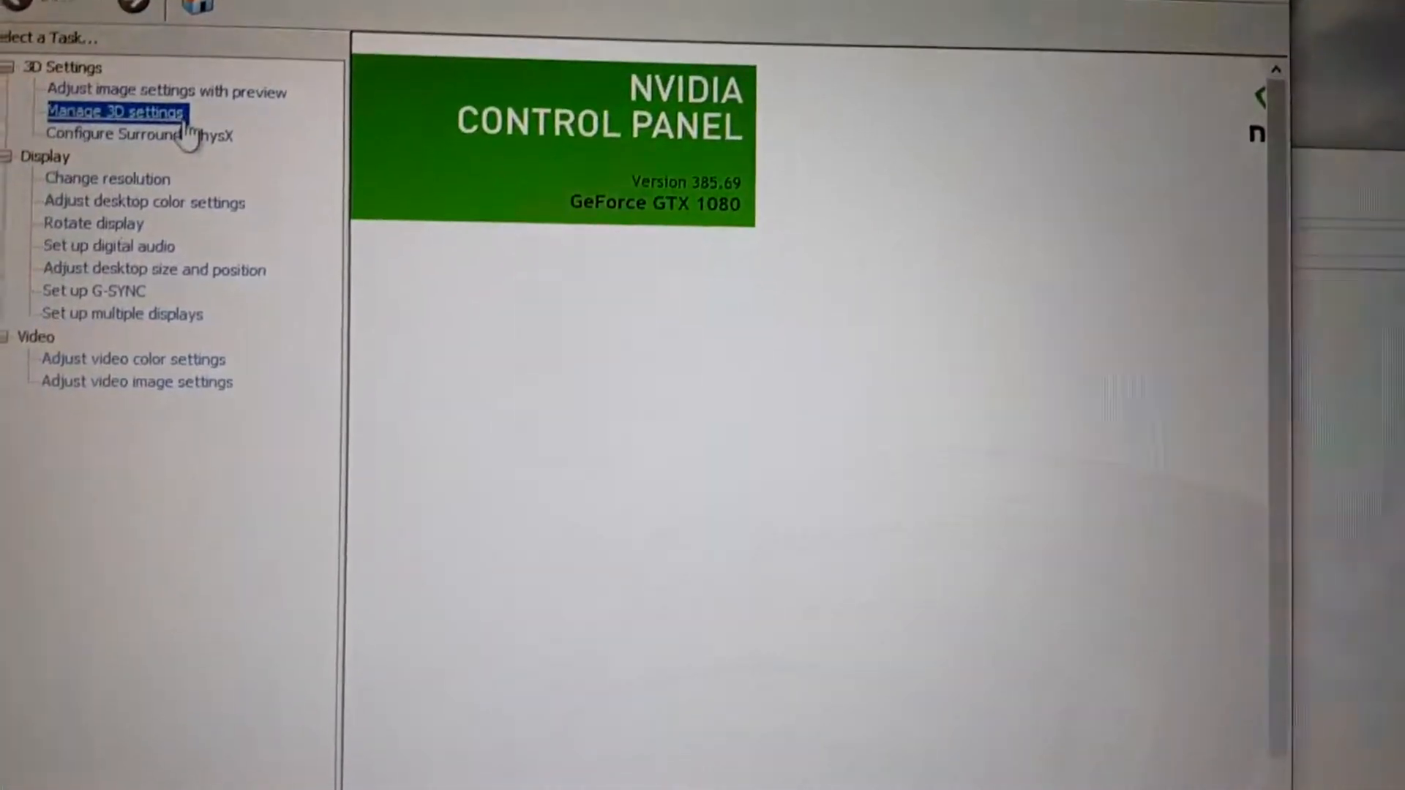
pyautogui.click(115, 111)
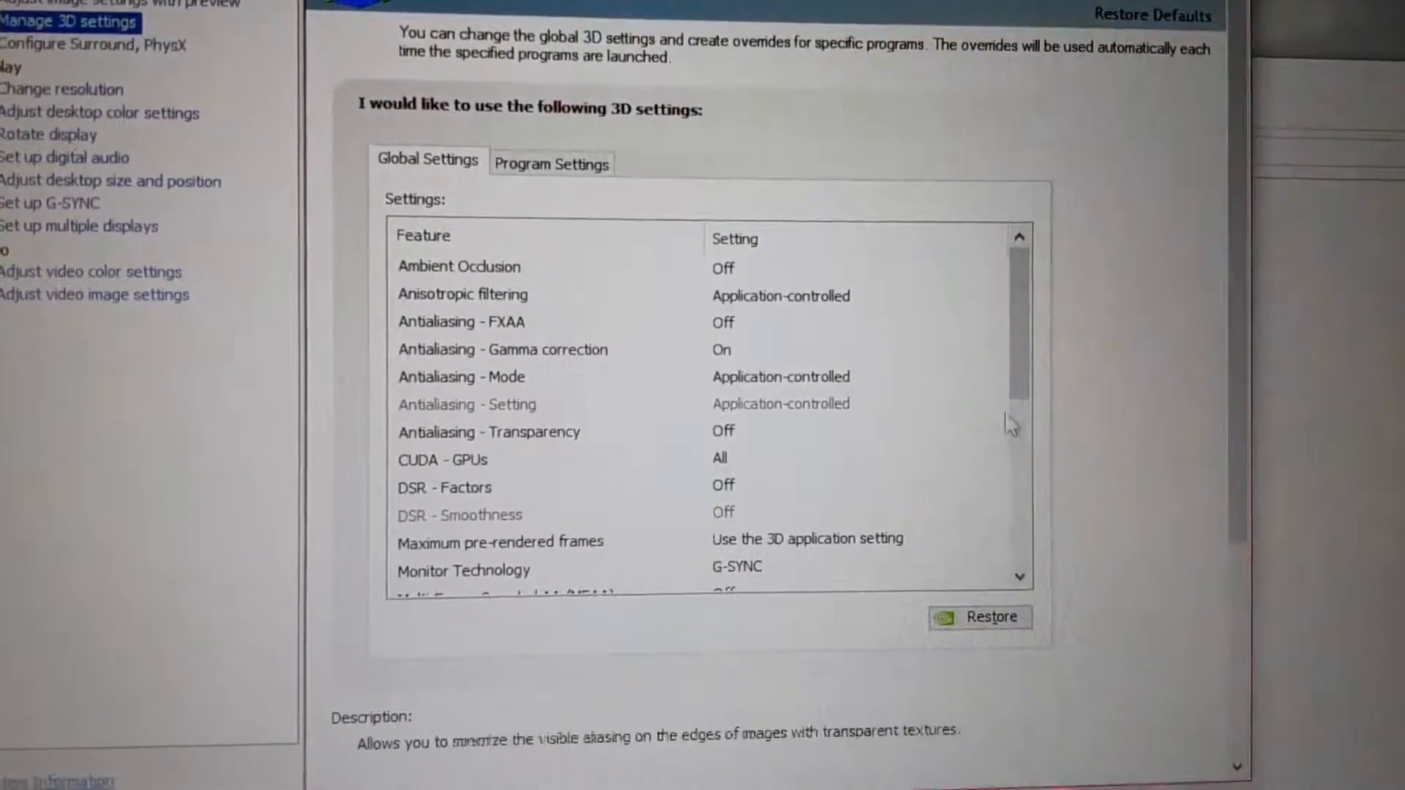
pyautogui.scroll(-3)
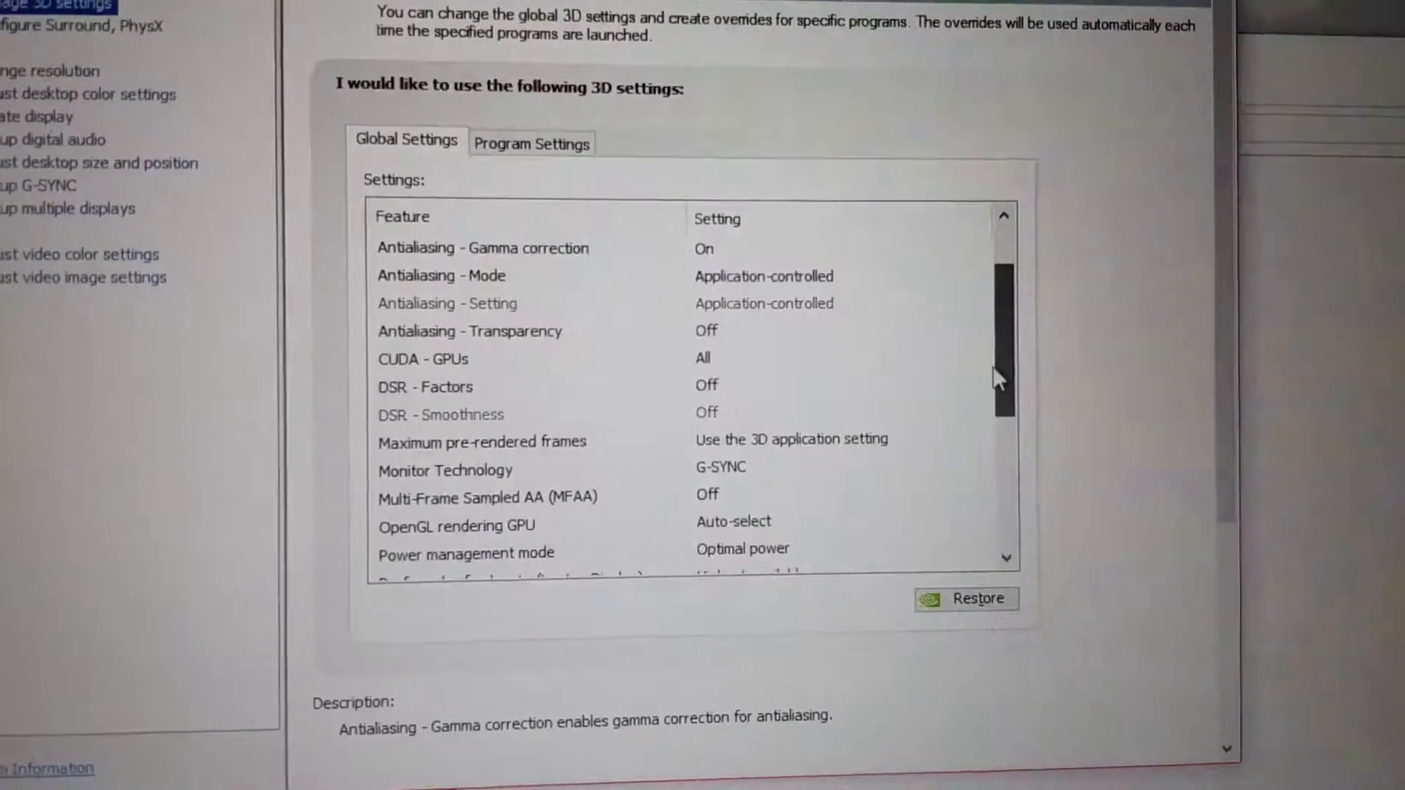
pyautogui.scroll(-3)
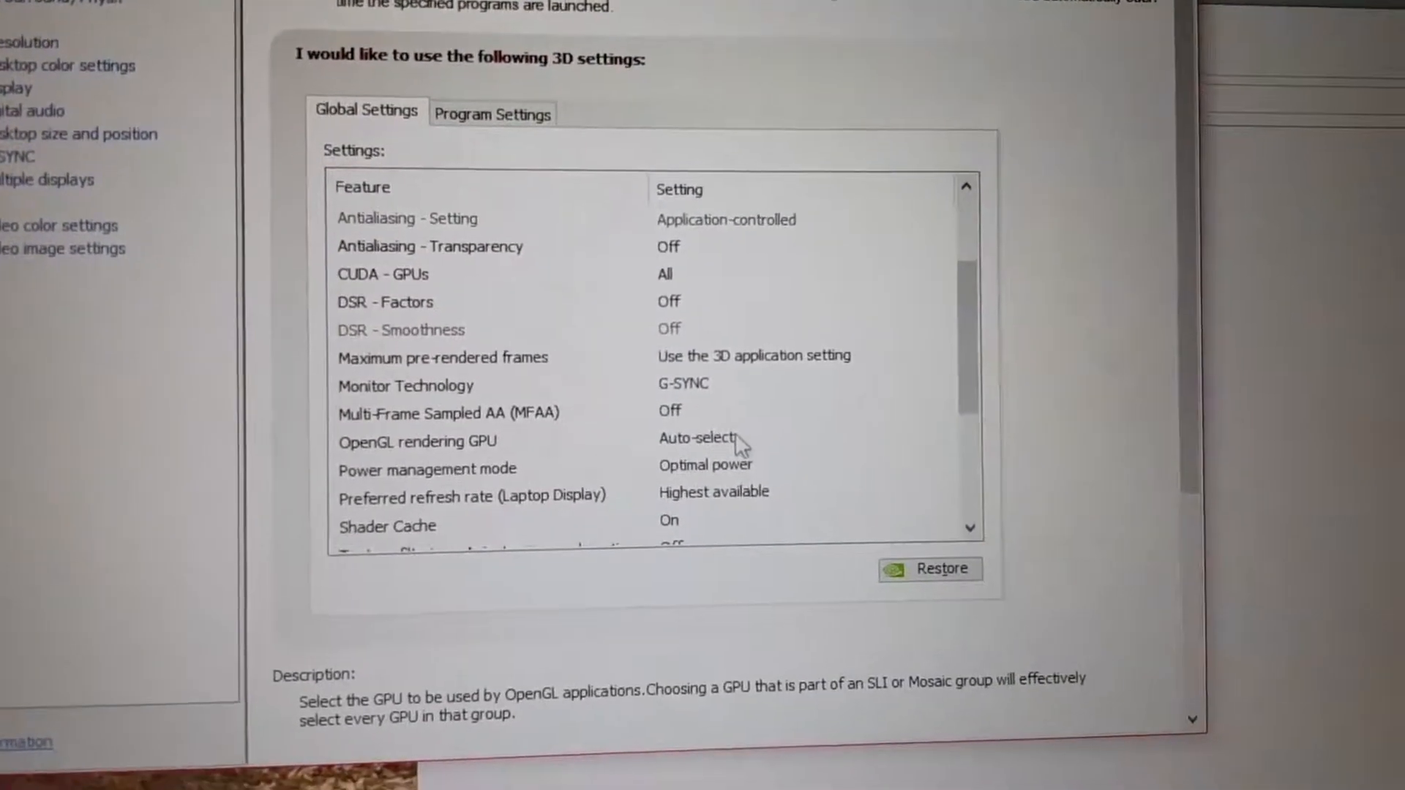
pyautogui.click(428, 468)
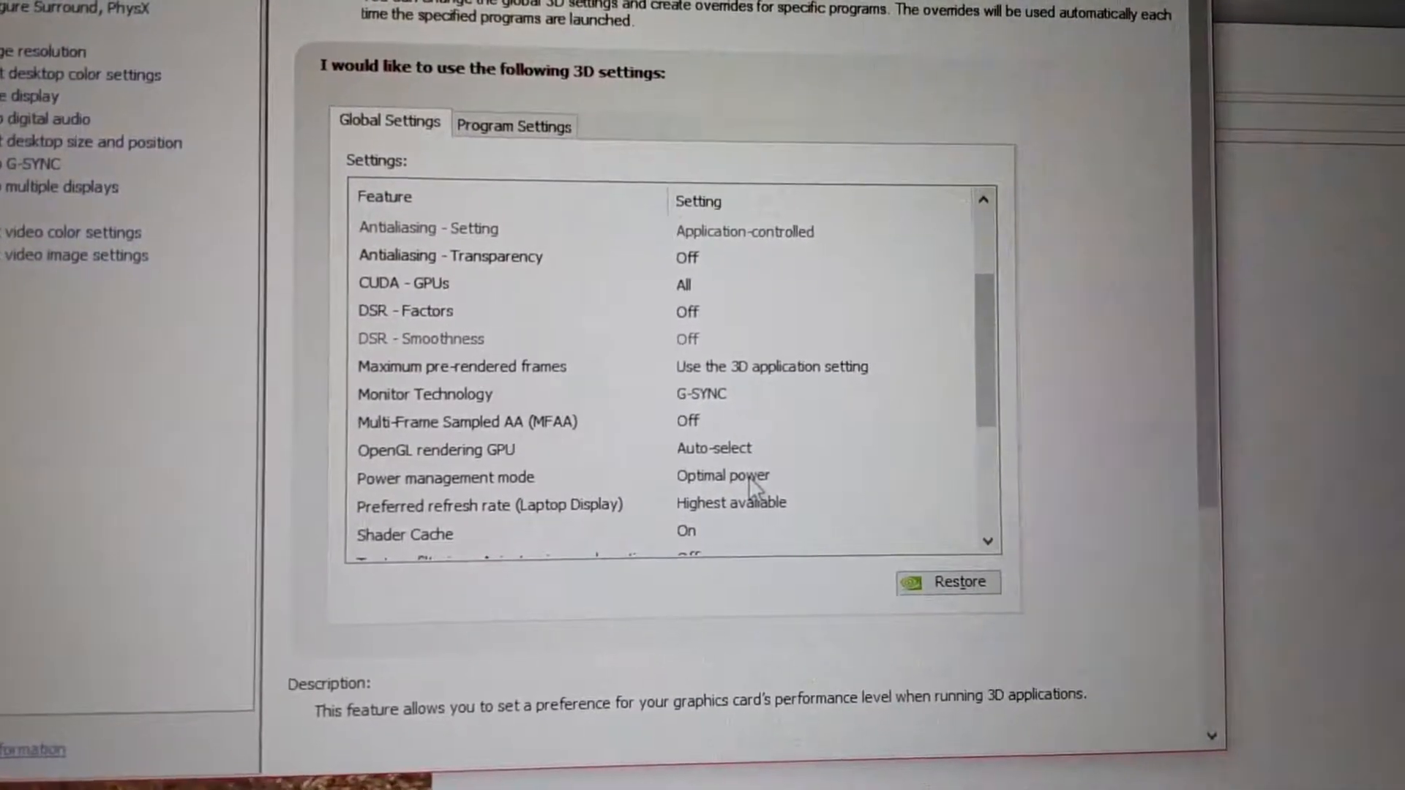
pyautogui.click(743, 476)
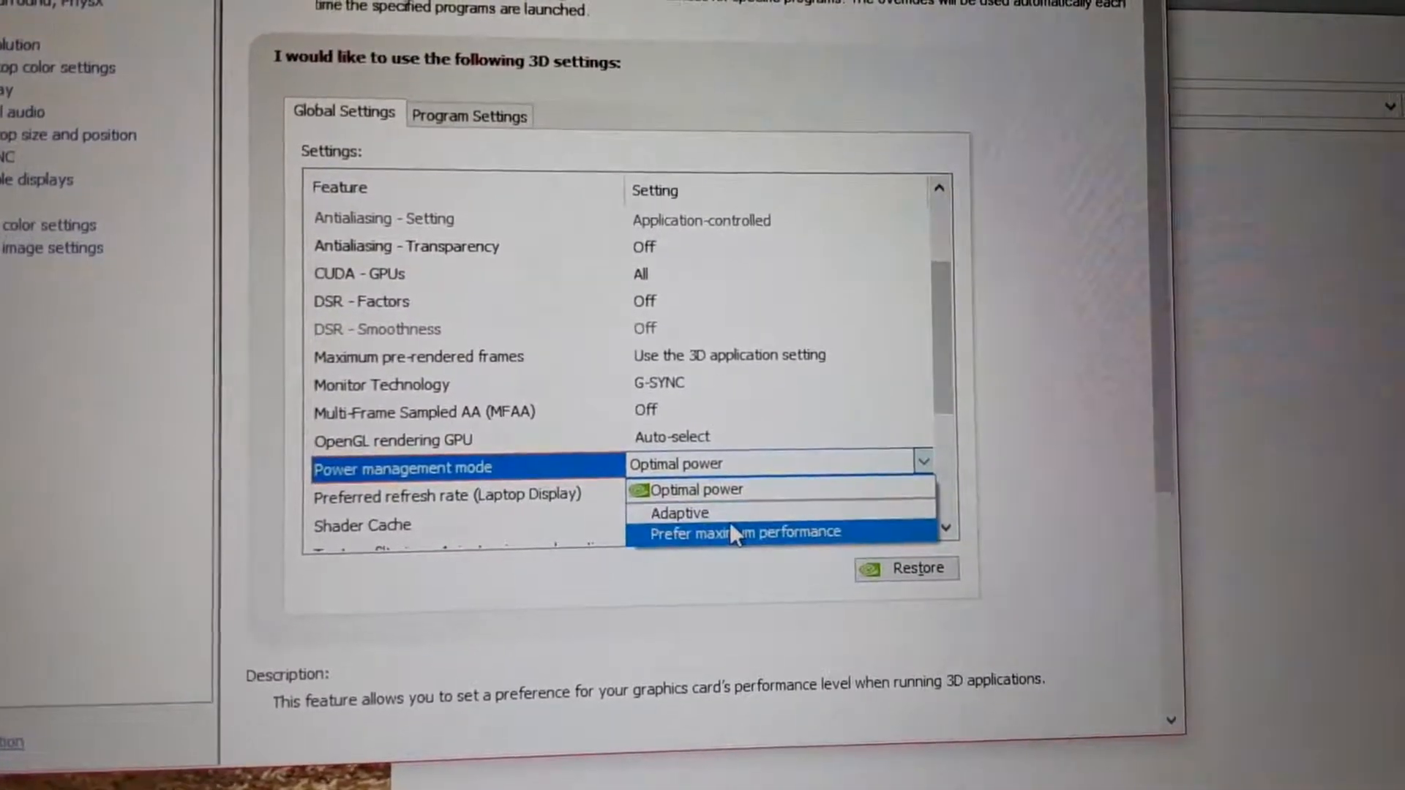
pyautogui.click(742, 532)
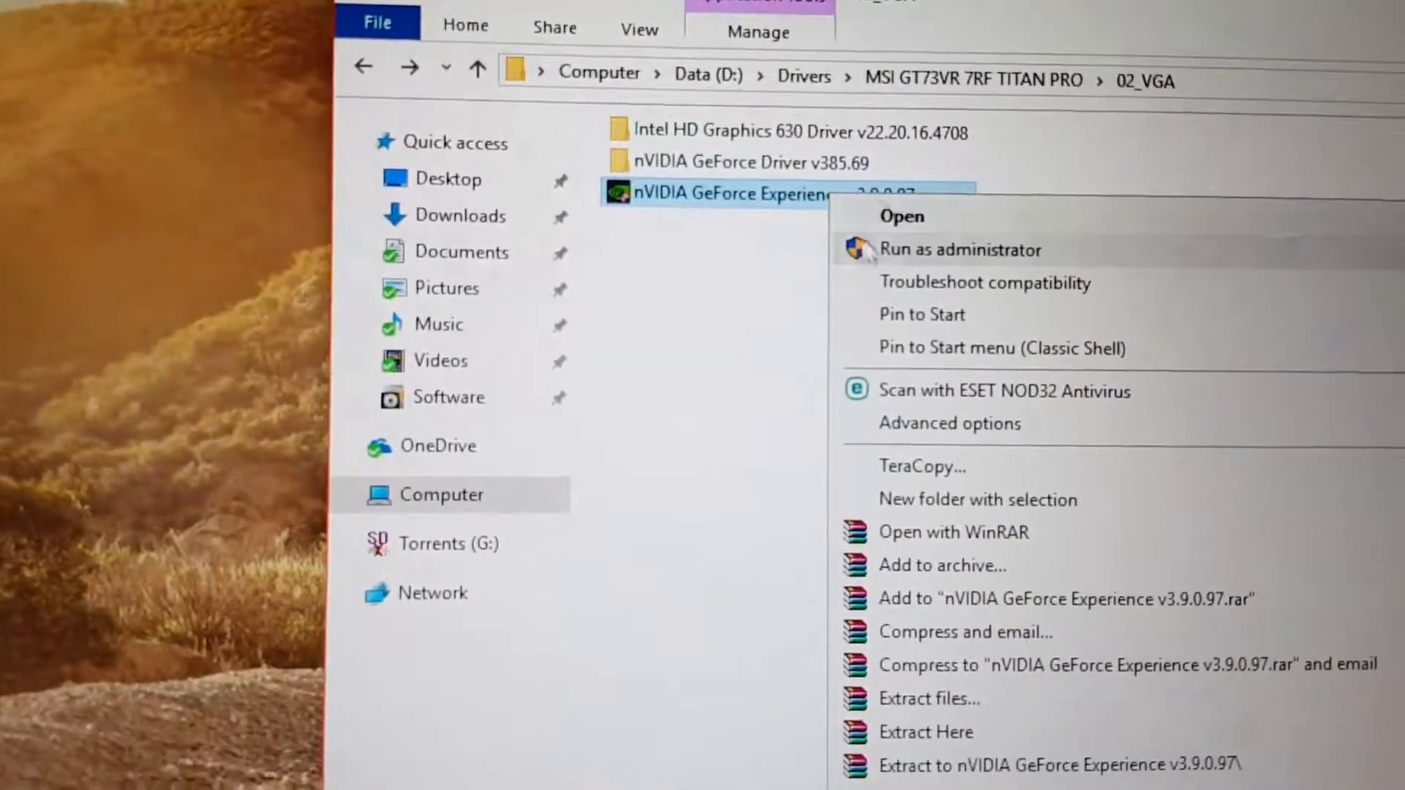
# Step: Run the GeForce Experience v3.9.0.97 installer as administrator and open Software\Autoruns
pyautogui.click(960, 248)
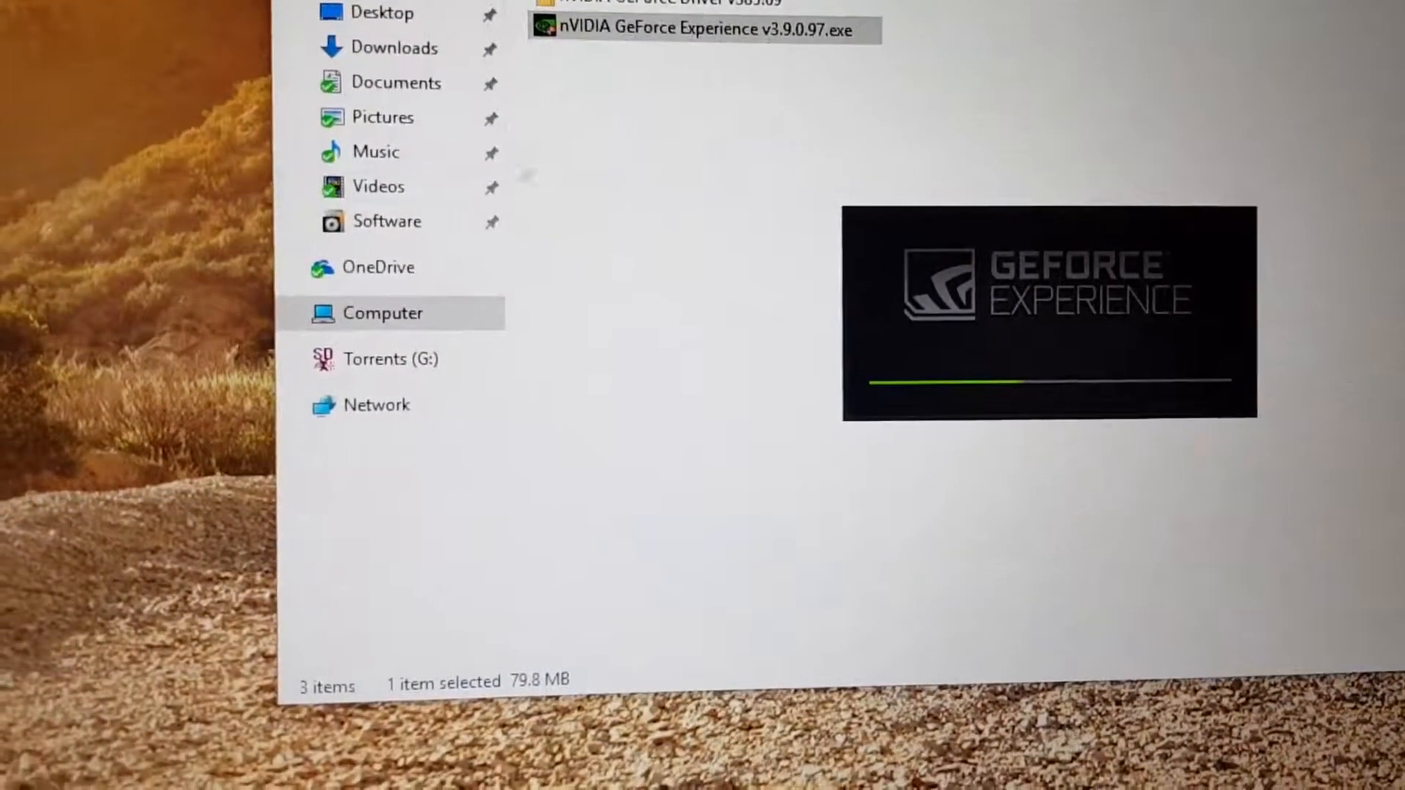
pyautogui.click(386, 221)
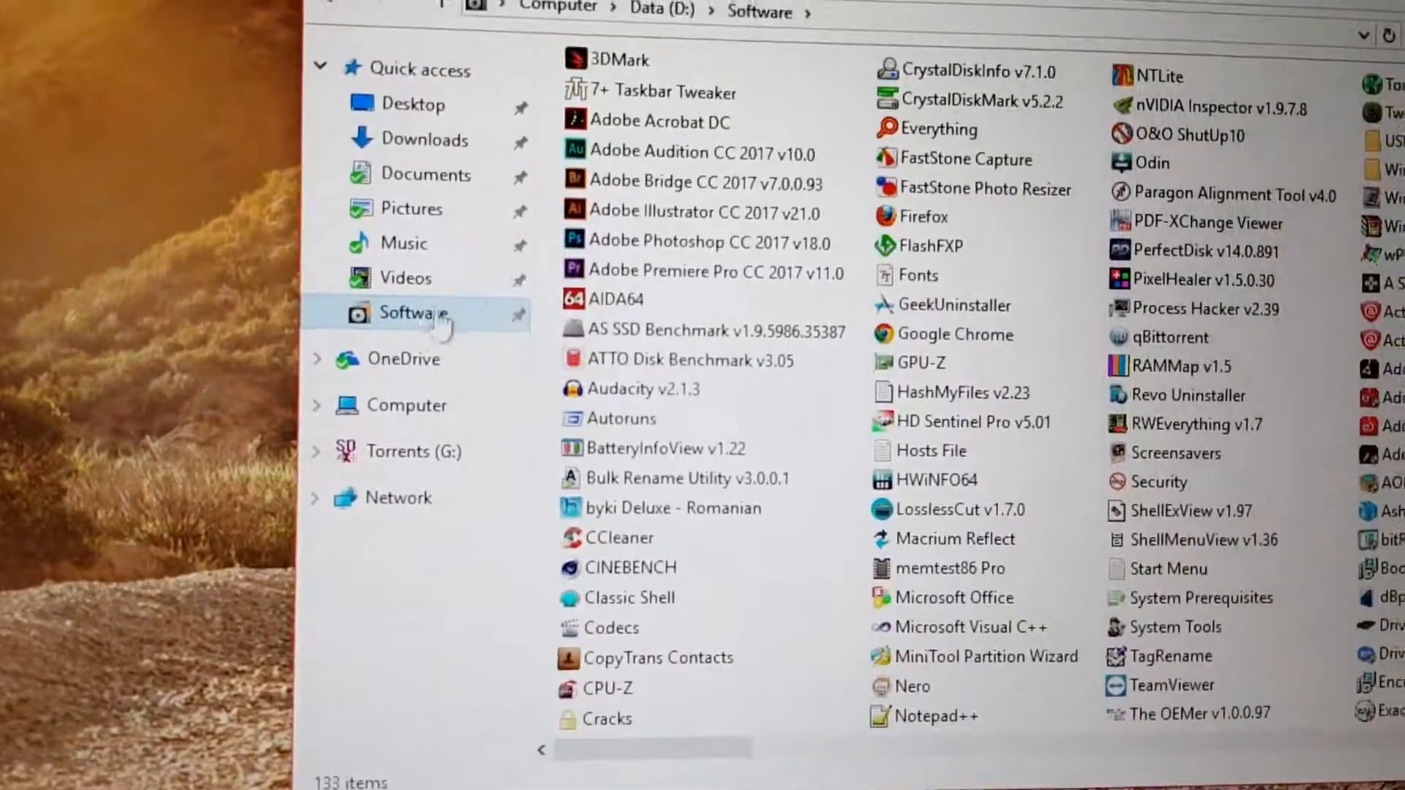
pyautogui.click(630, 418)
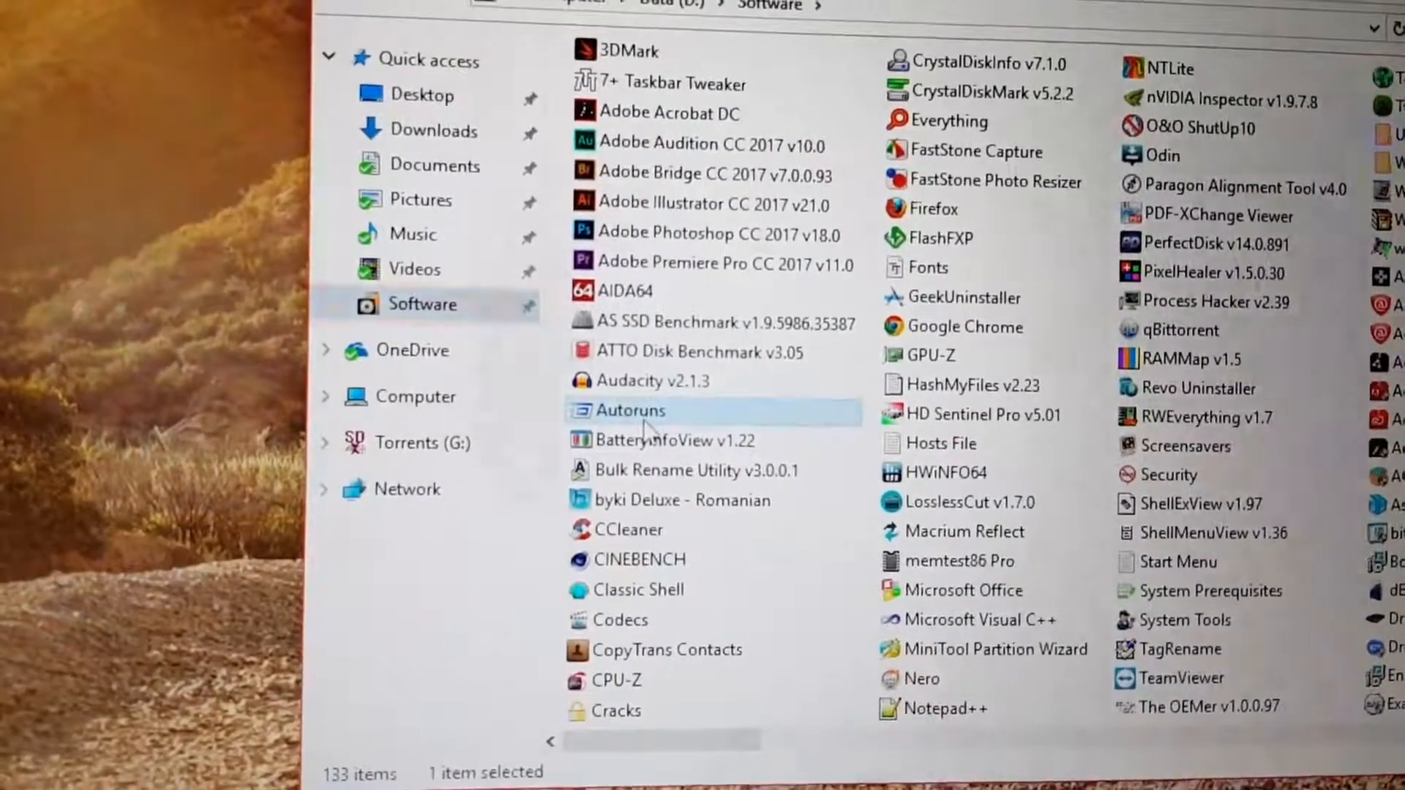
pyautogui.doubleClick(630, 410)
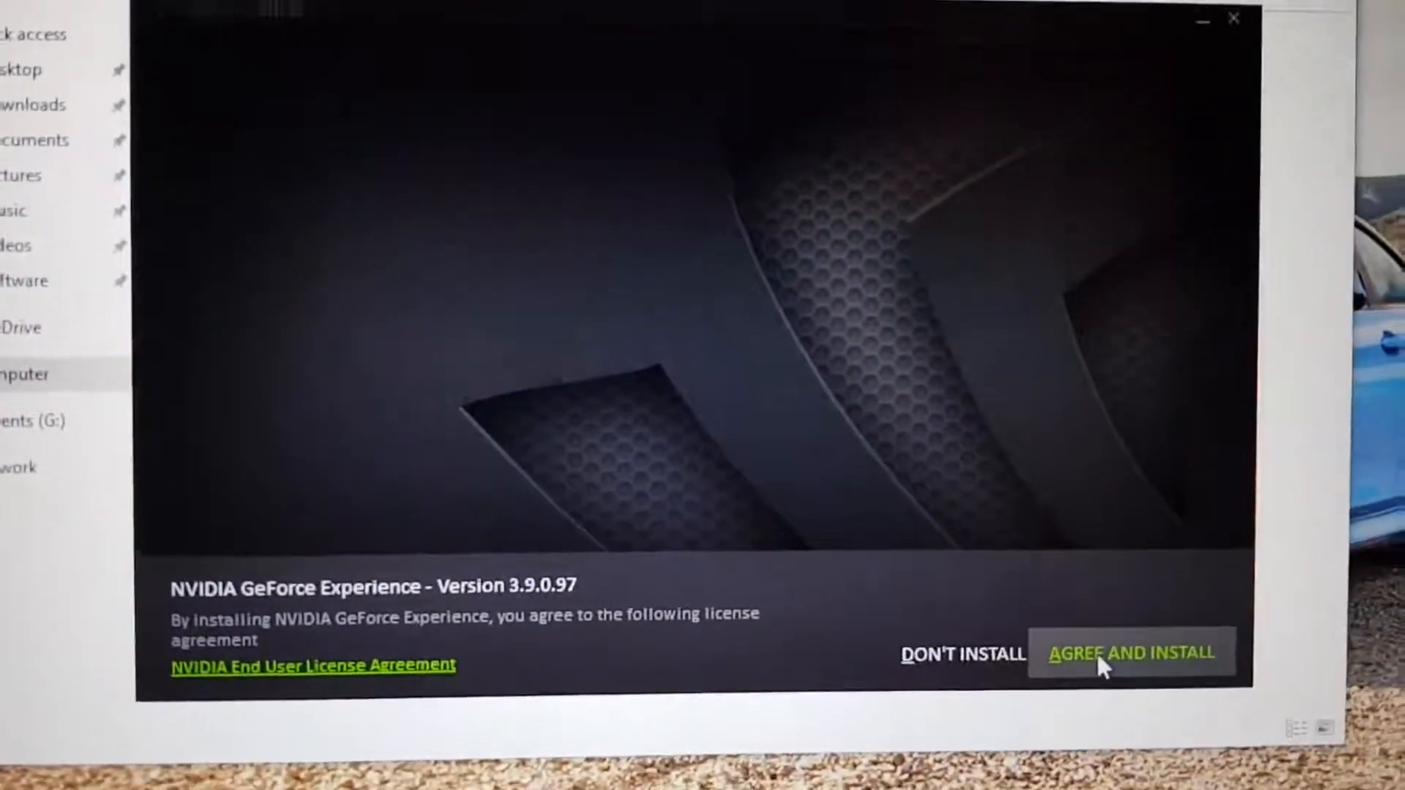
# Step: Click AGREE AND INSTALL to install GeForce Experience 3.9.0.97
pyautogui.click(1132, 652)
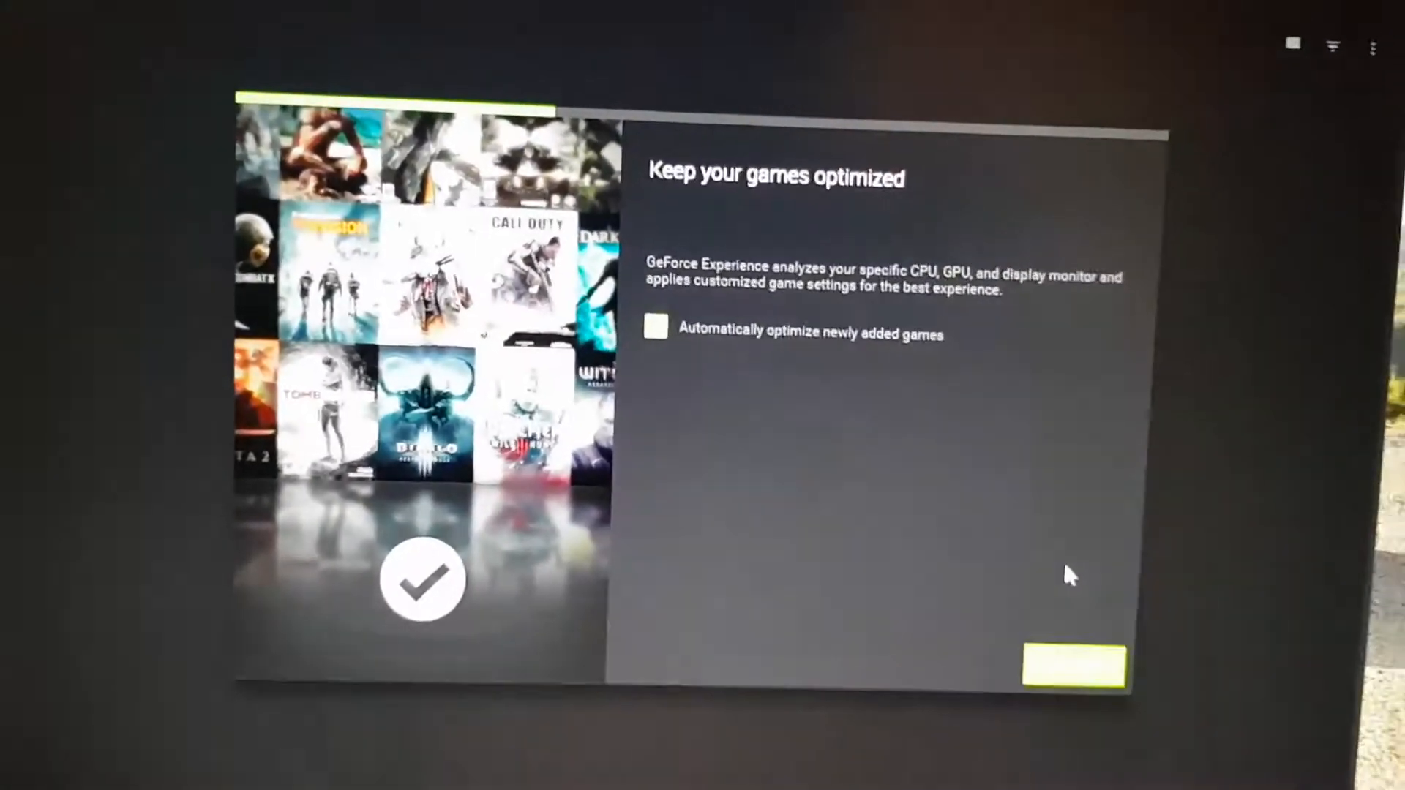
# Step: Enable automatic optimization of newly added games and dismiss the 7-game scan results
pyautogui.click(654, 327)
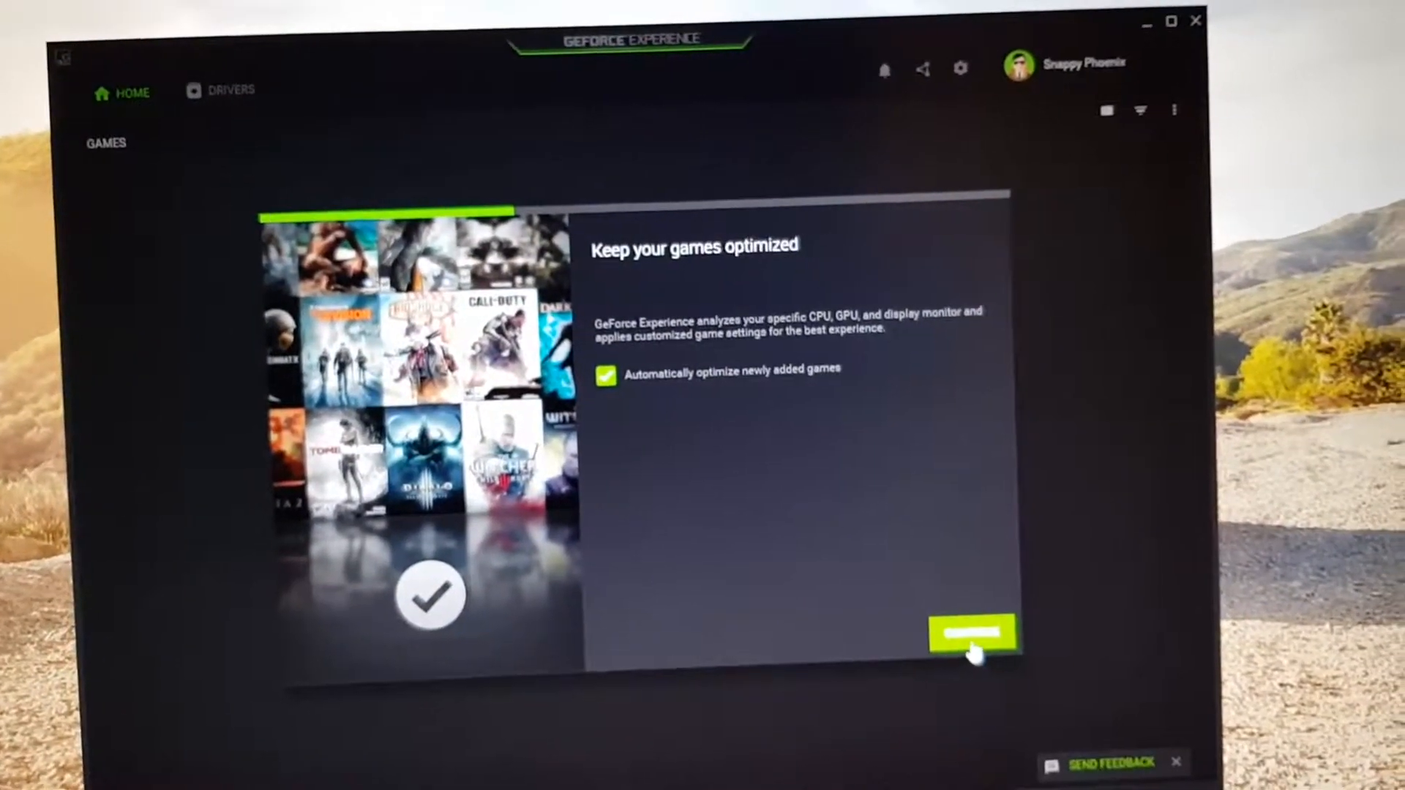
pyautogui.click(974, 635)
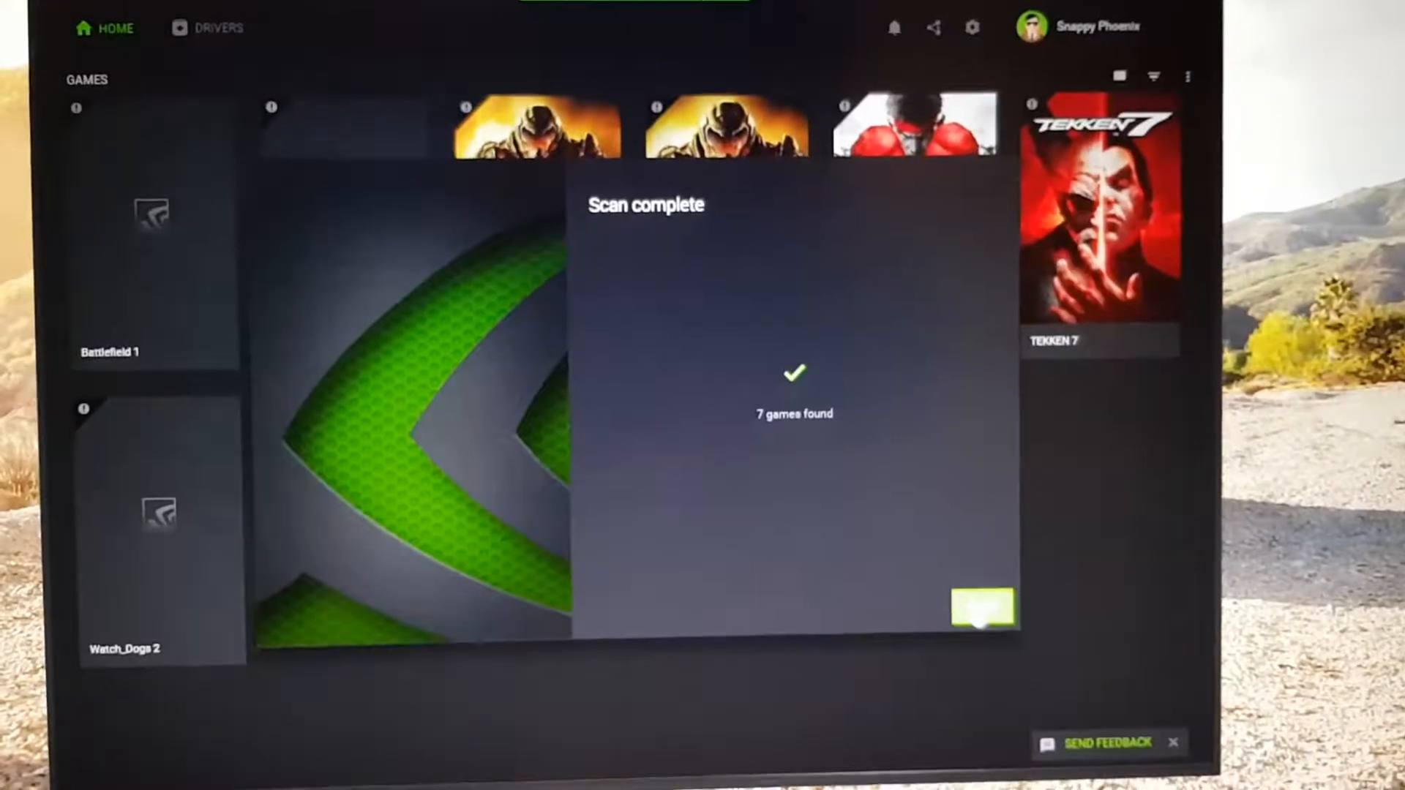
pyautogui.click(981, 609)
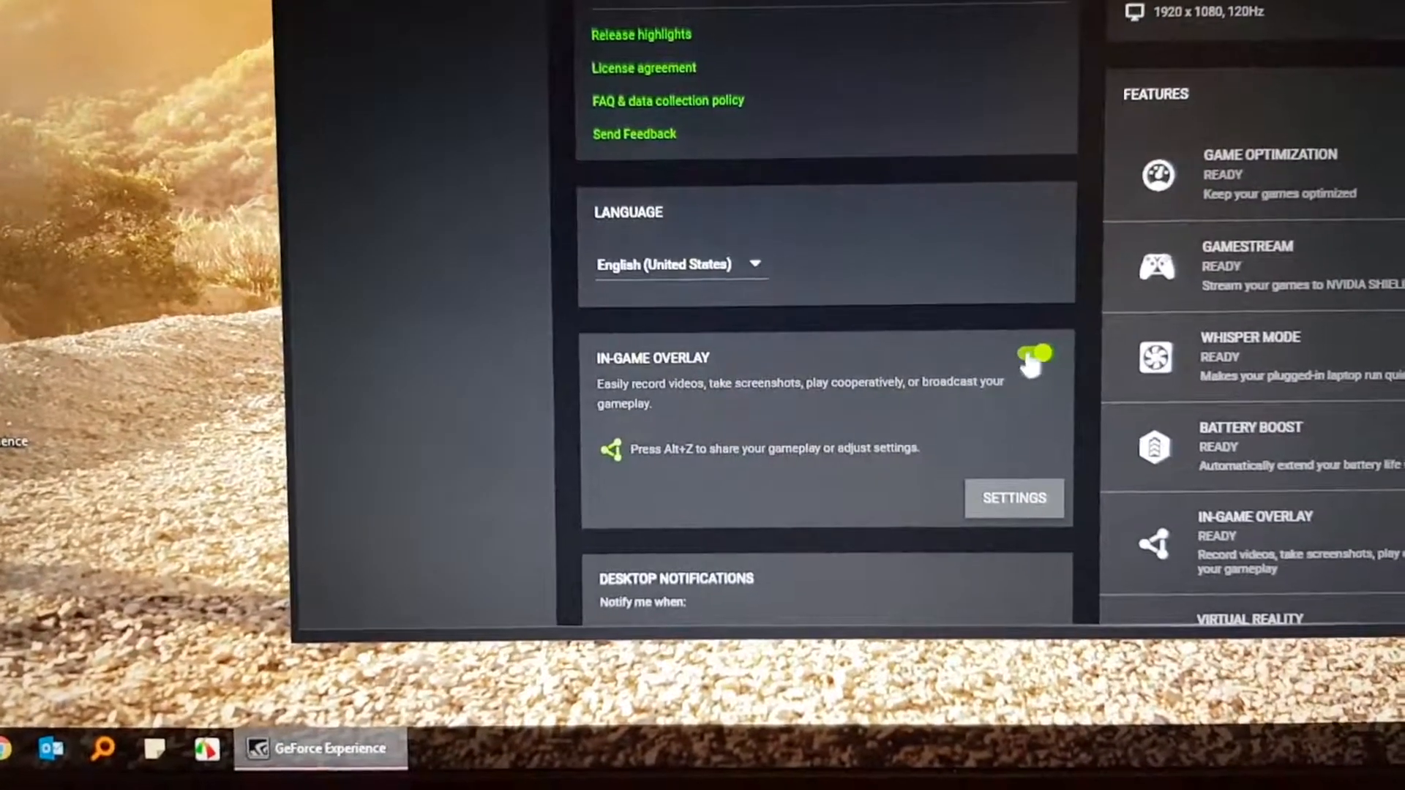
# Step: Turn off the driver-update and reward desktop notifications in GeForce Experience settings
pyautogui.scroll(-3)
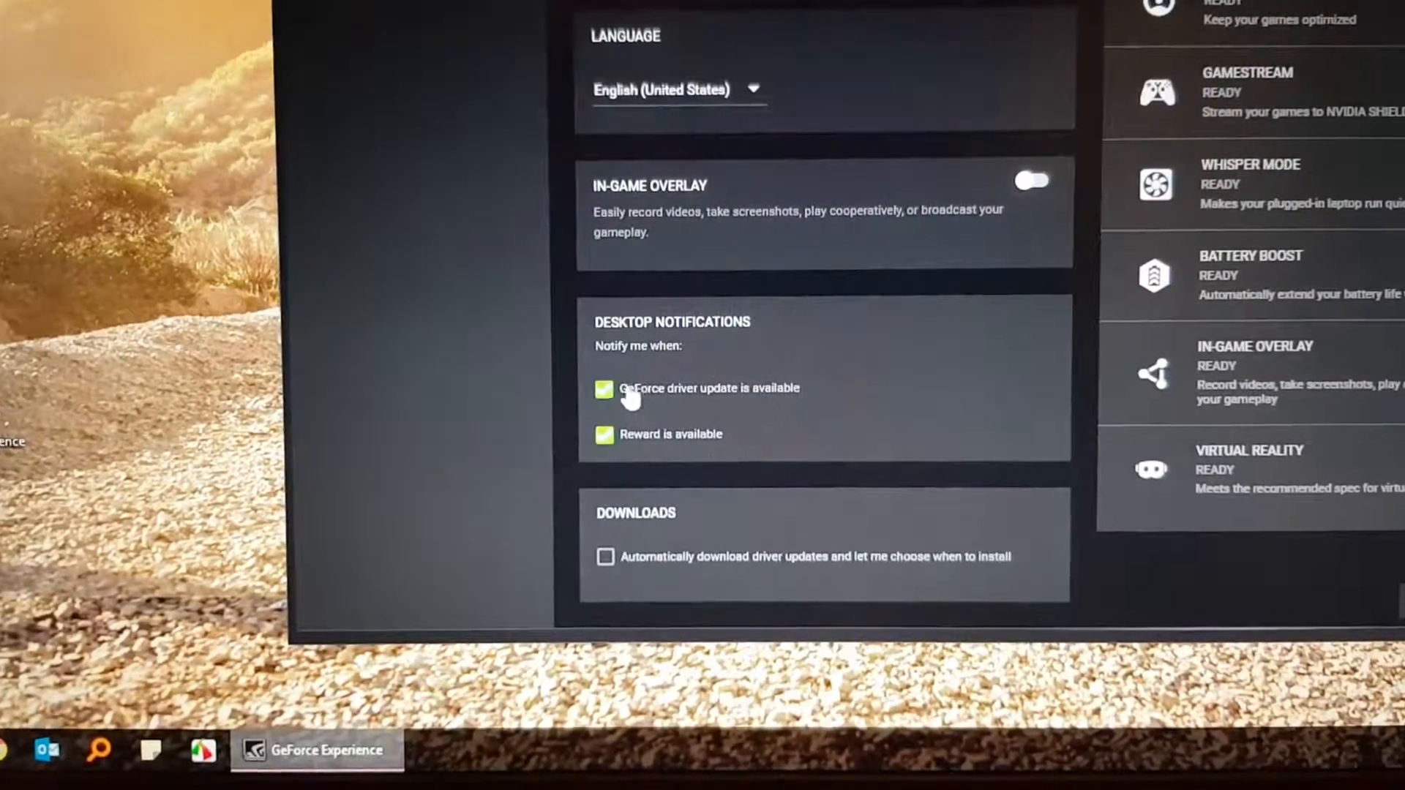
pyautogui.click(603, 389)
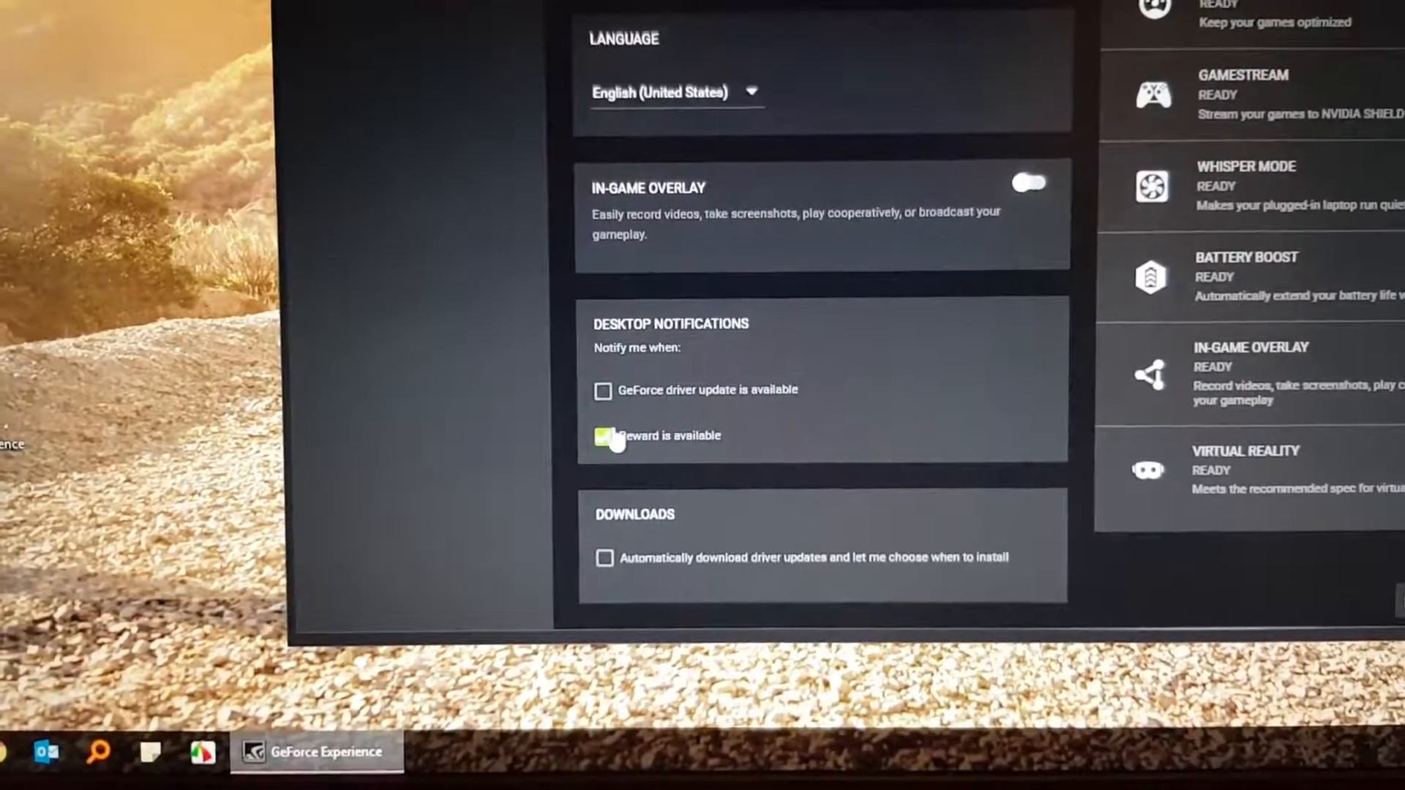
pyautogui.click(602, 436)
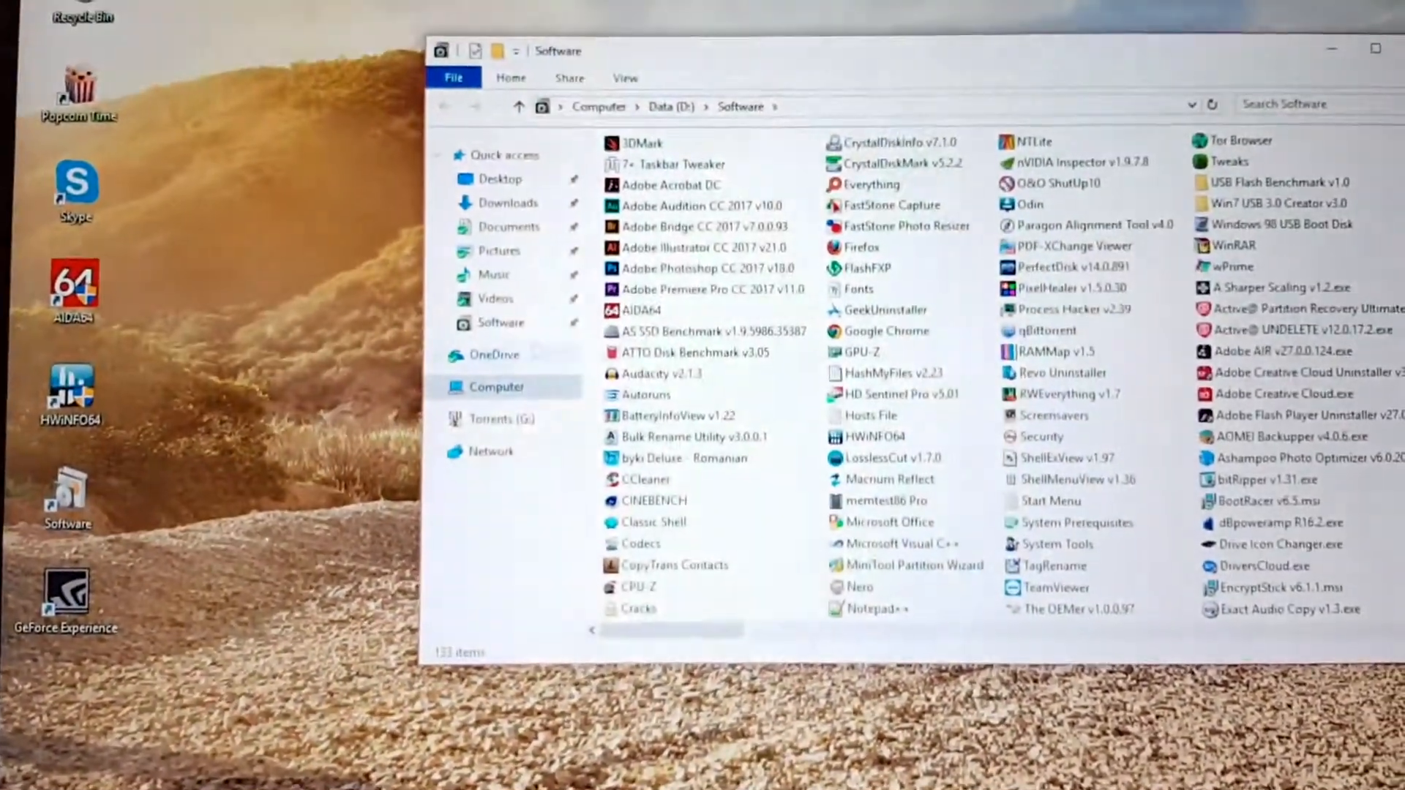
# Step: Open the Software\Autoruns folder and launch Autoruns64.exe
pyautogui.doubleClick(646, 394)
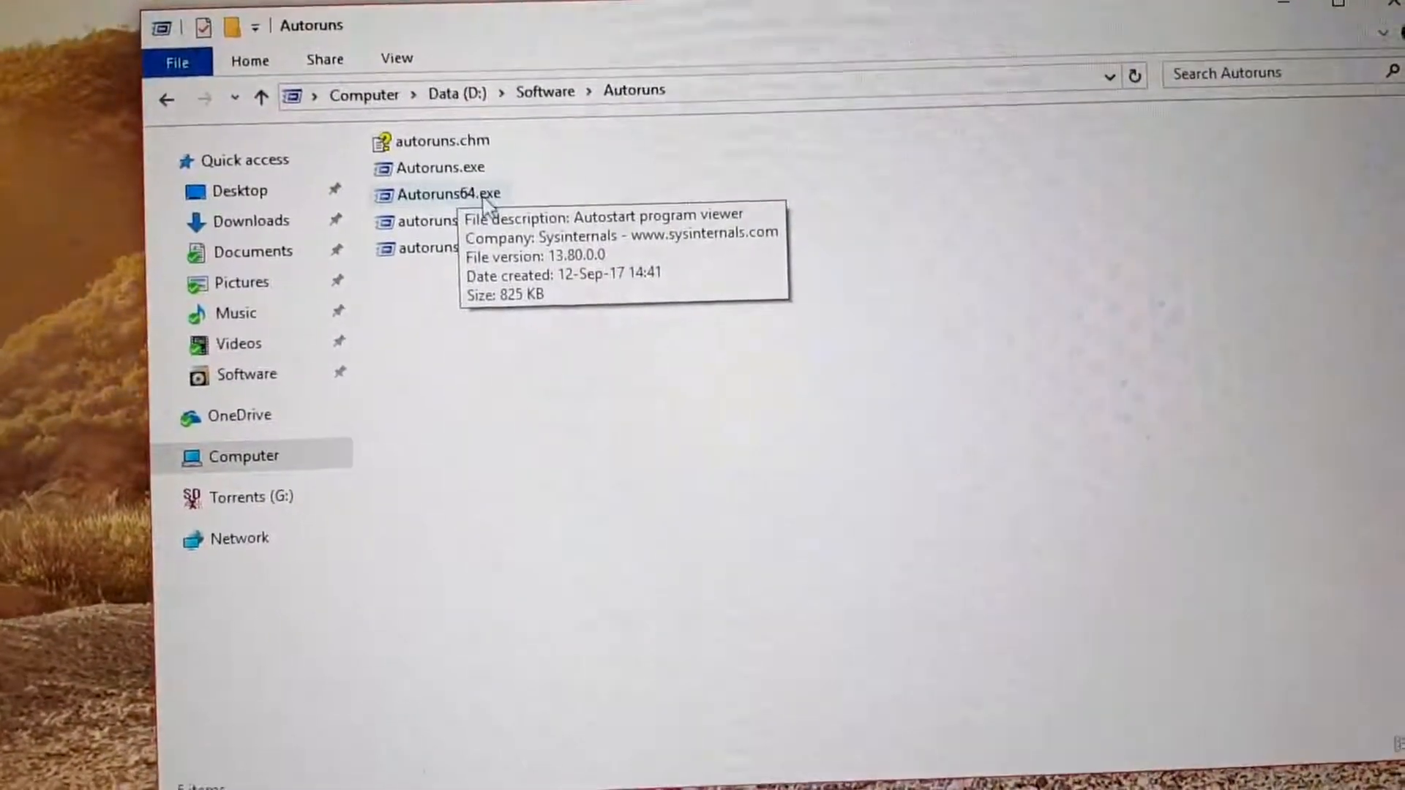
pyautogui.doubleClick(450, 193)
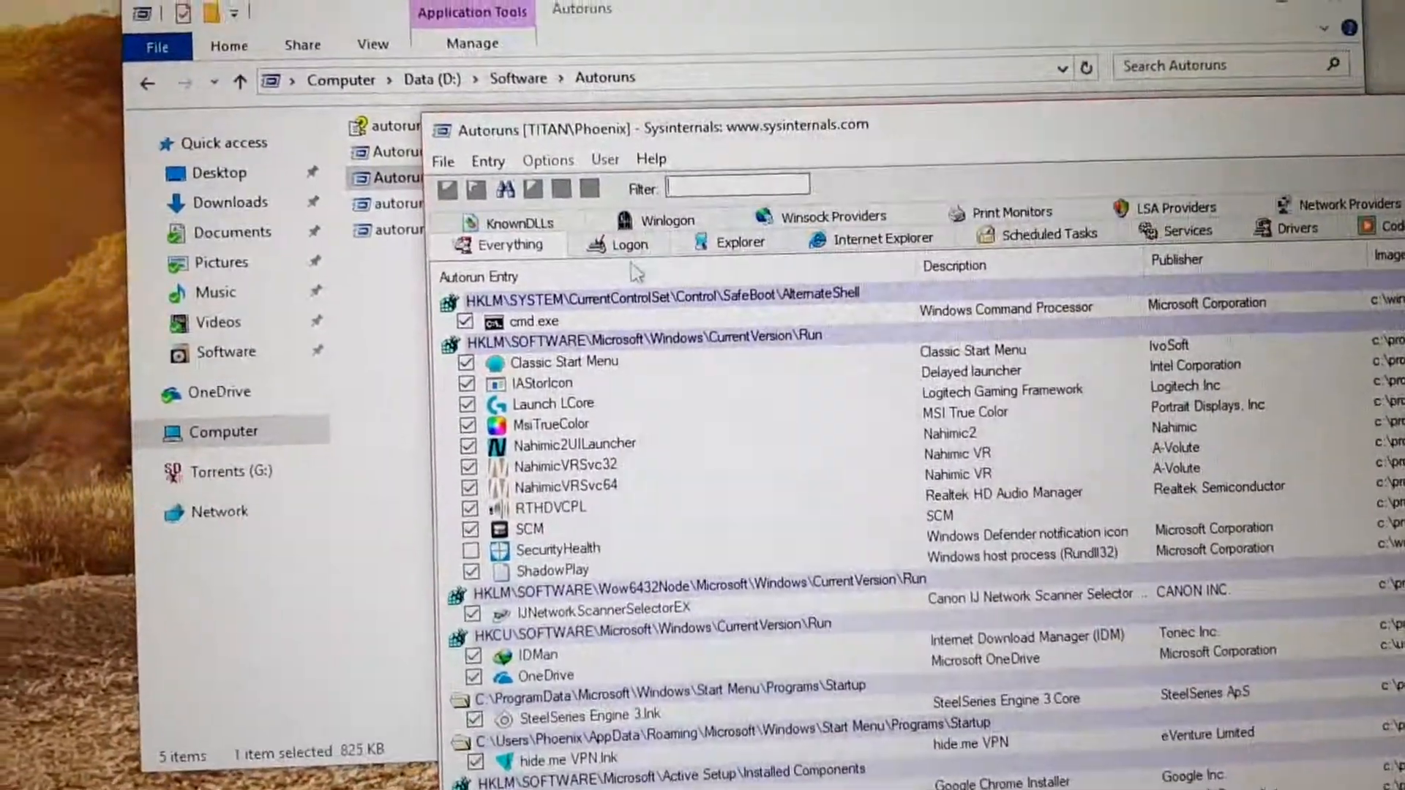
# Step: Filter Autoruns to 'nvidia' entries and delete the NvTmMon telemetry task
pyautogui.write('nvi')
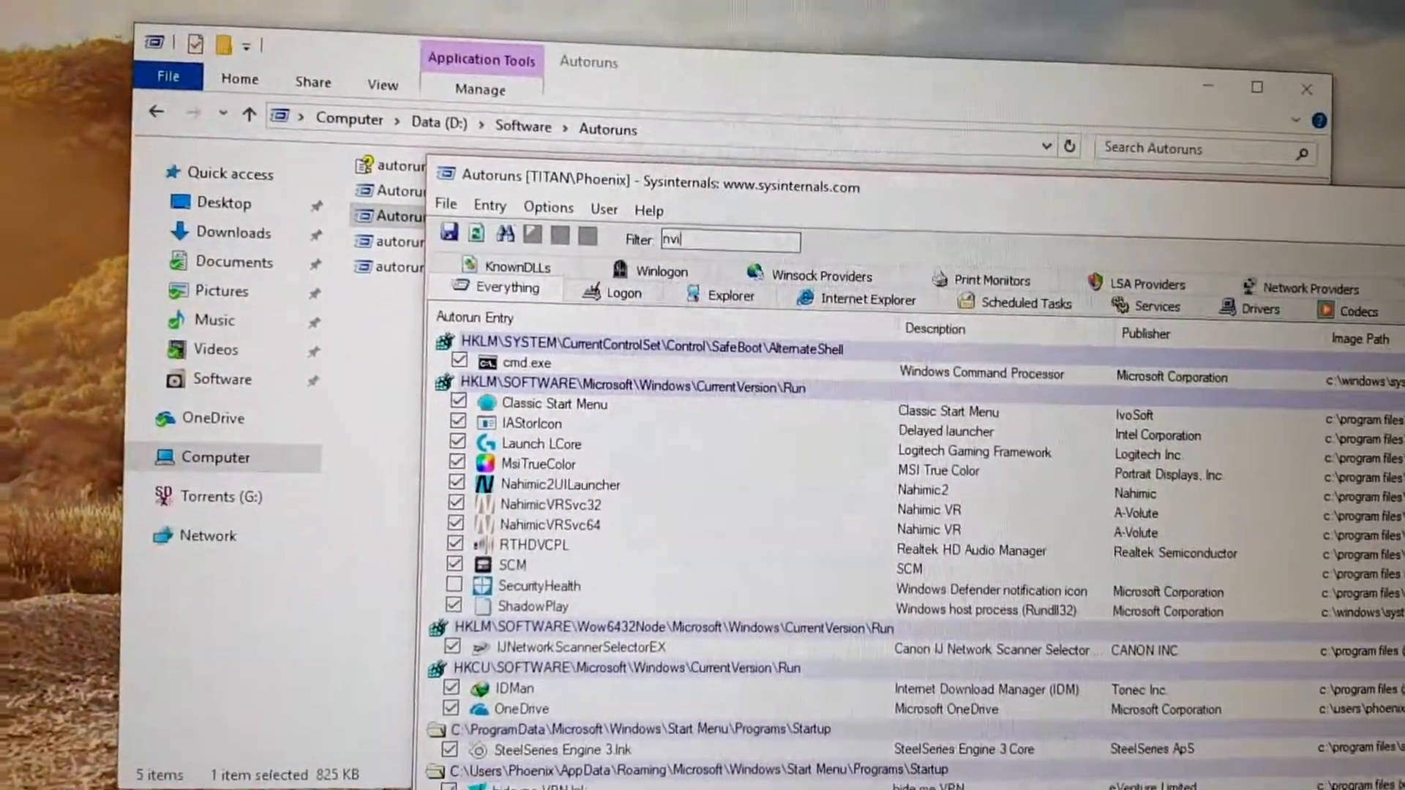
pyautogui.write('dia')
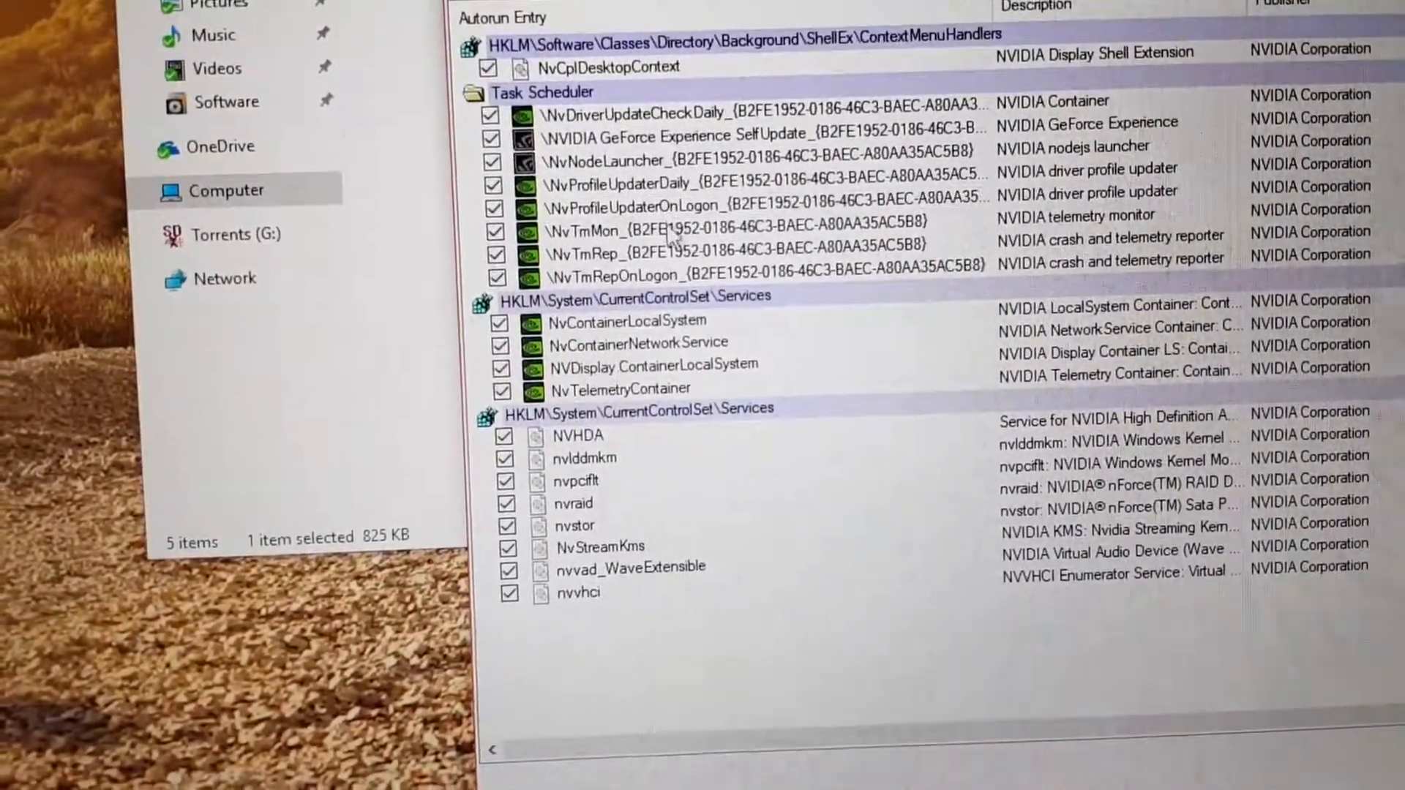
pyautogui.click(725, 234)
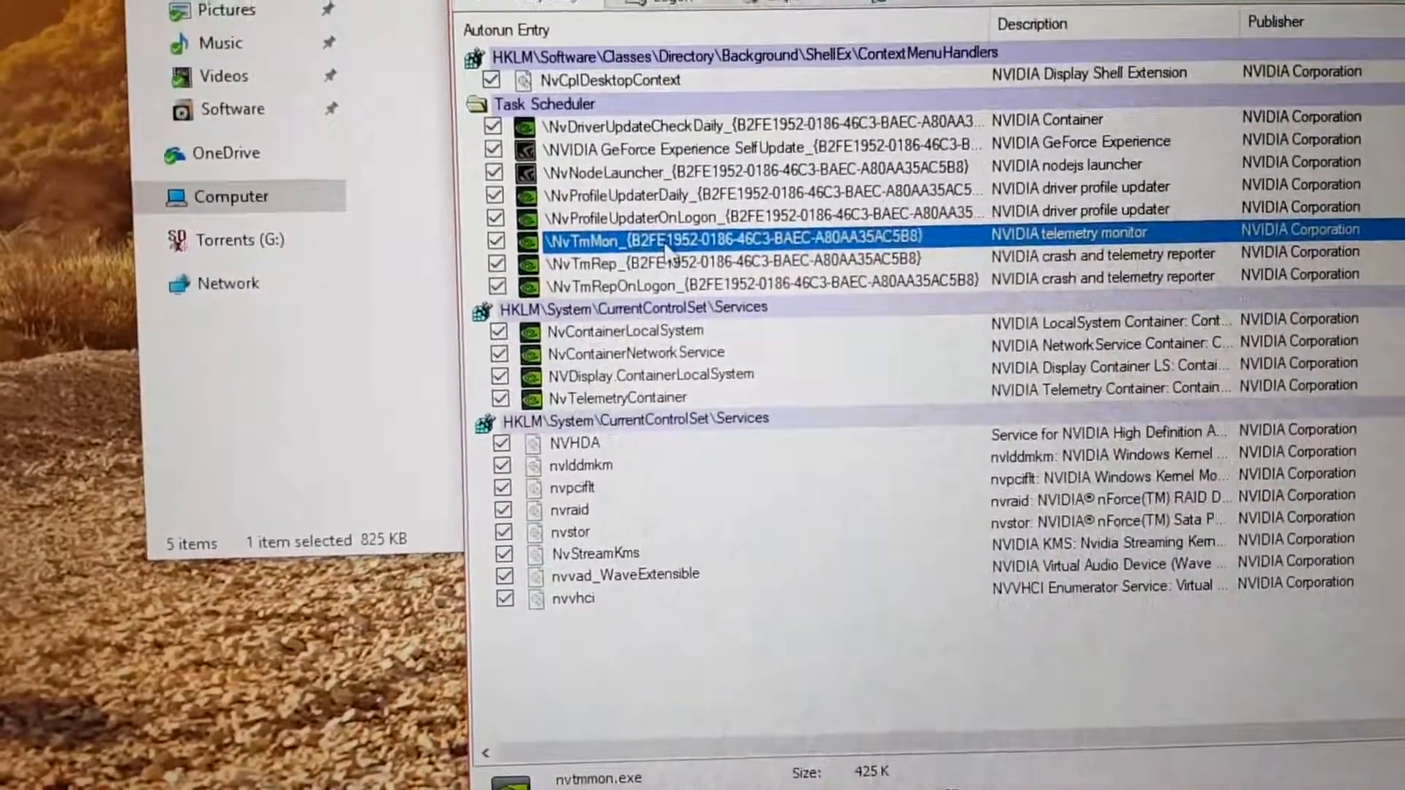
pyautogui.rightClick(627, 237)
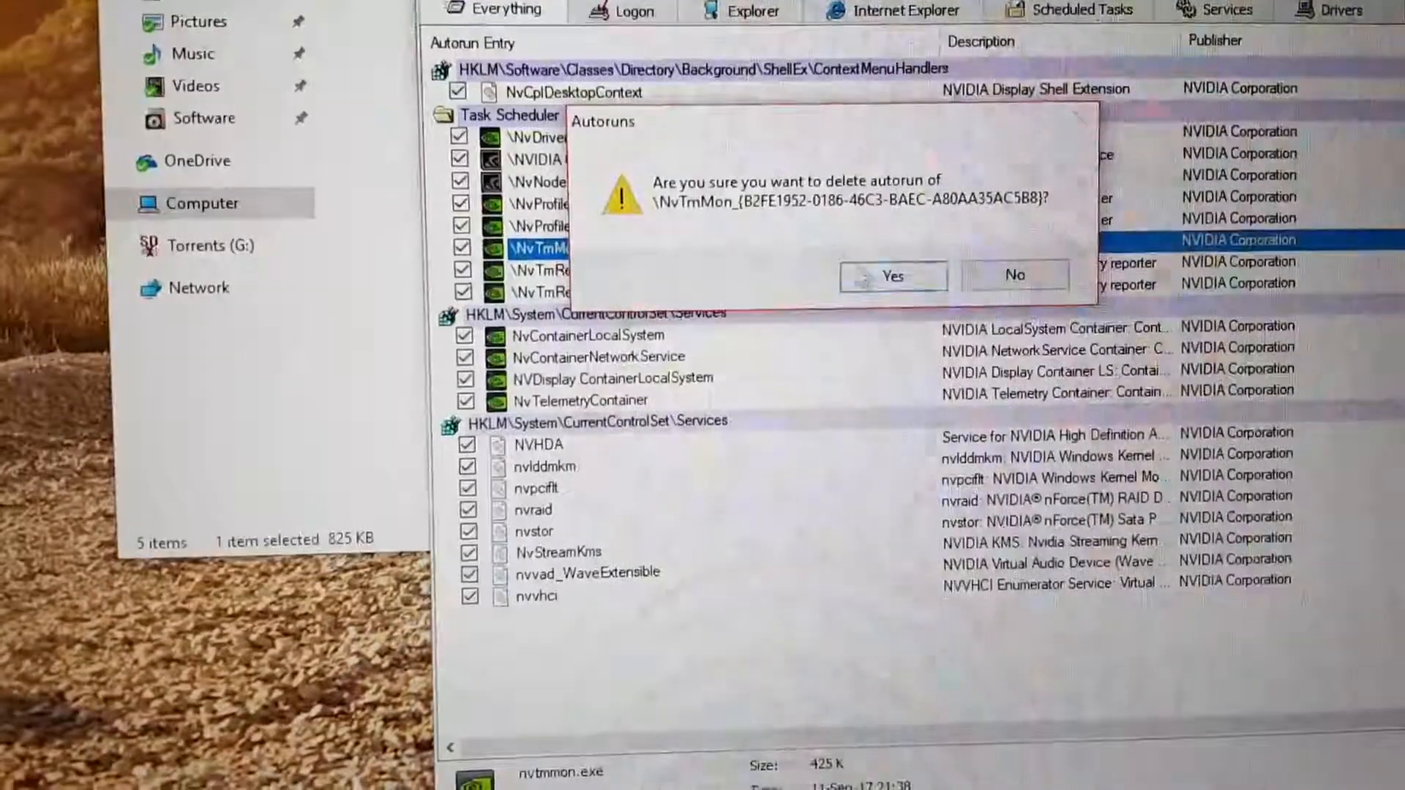
pyautogui.click(892, 275)
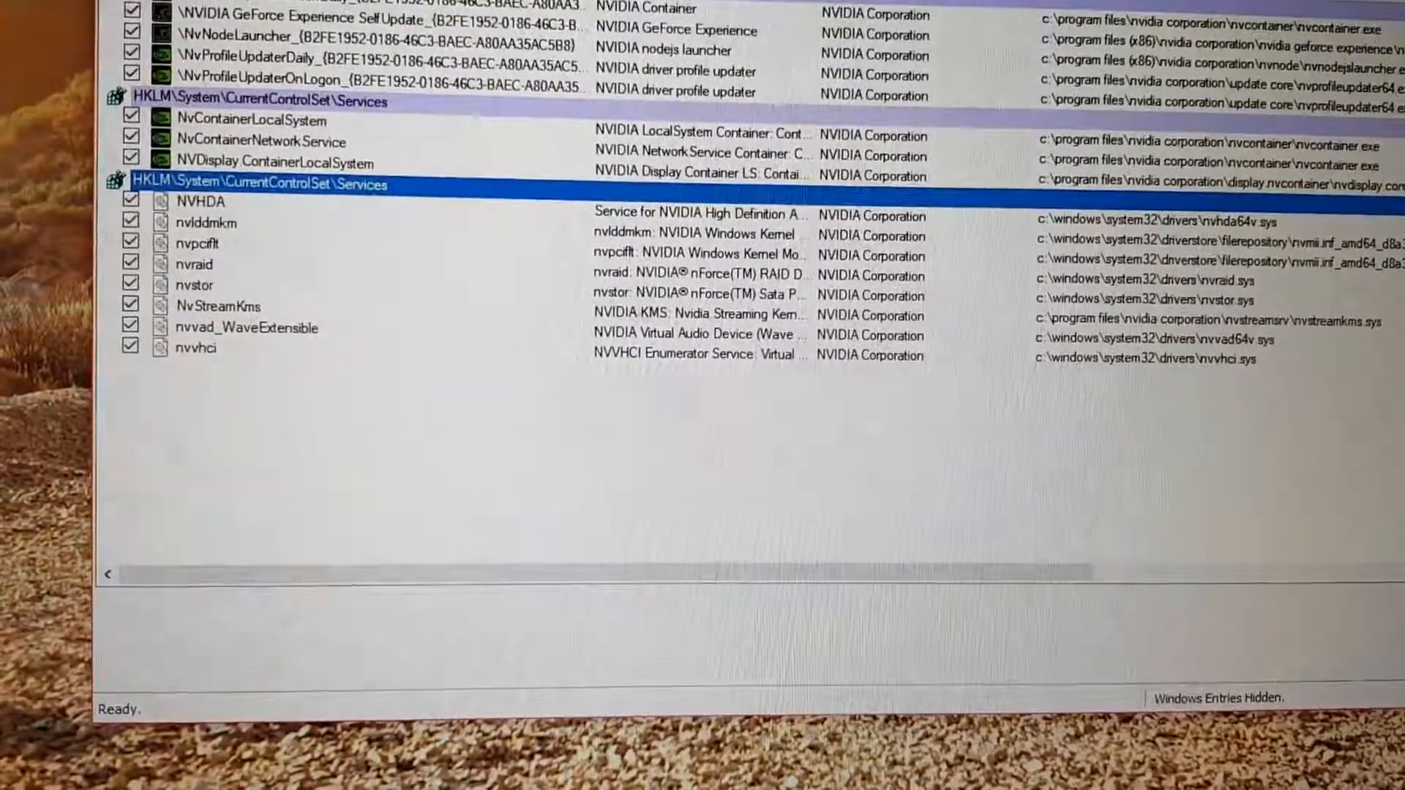
pyautogui.scroll(3)
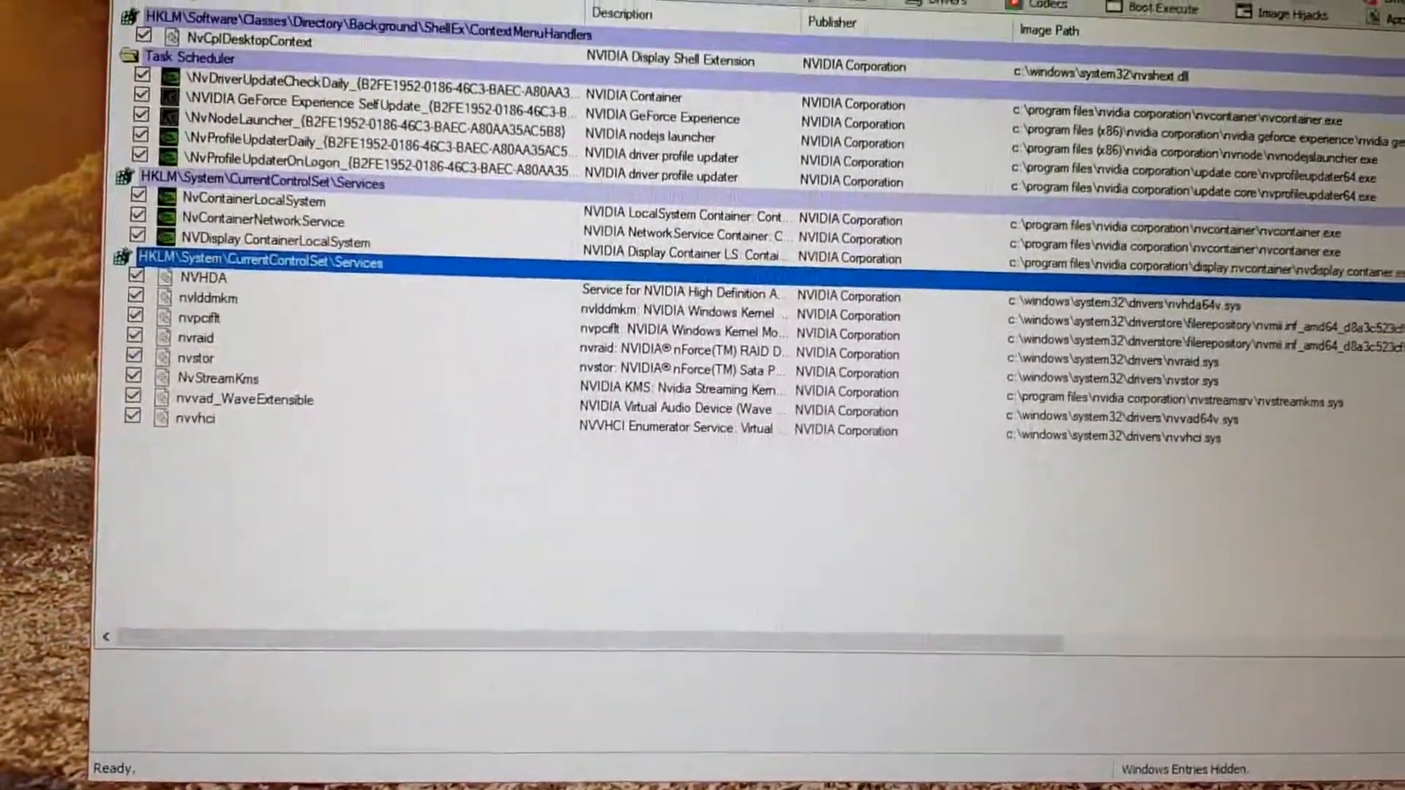